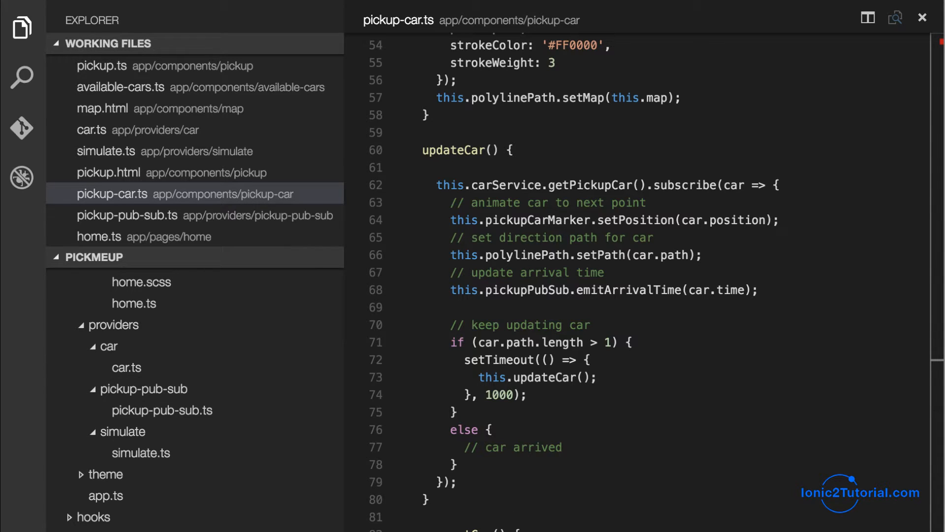
mouse_move(153, 393)
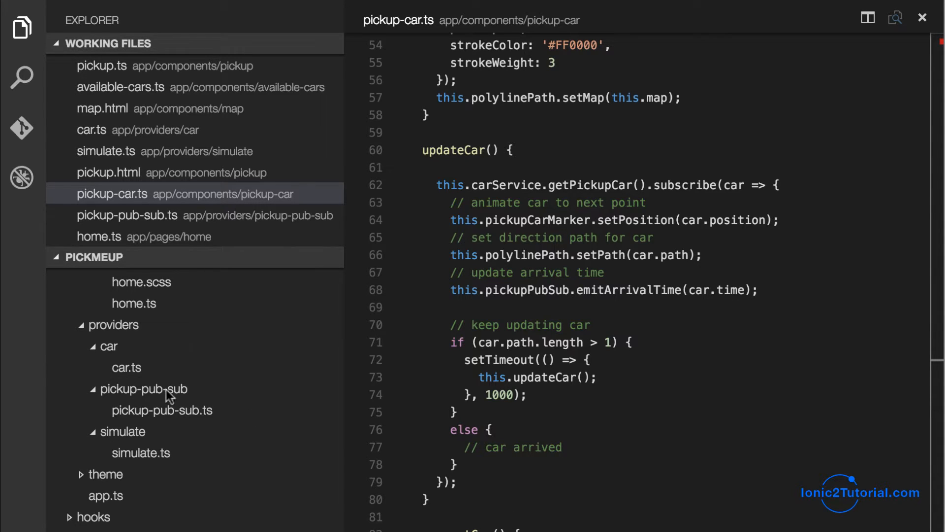
Step: Open car.ts from the providers/car folder in the Explorer
left_click(126, 368)
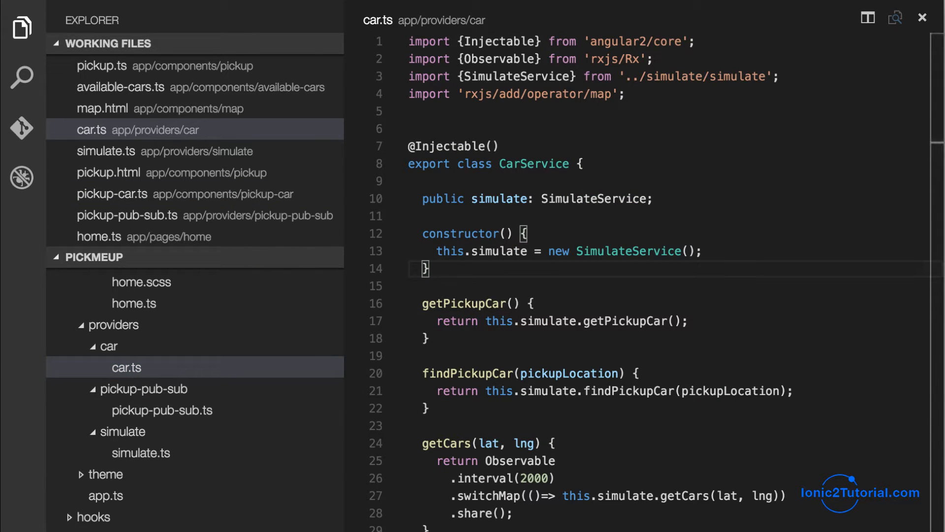
Step: Add pollForRiderPickup() to CarService returning this.simulate.riderPickedUp()
key("Enter")
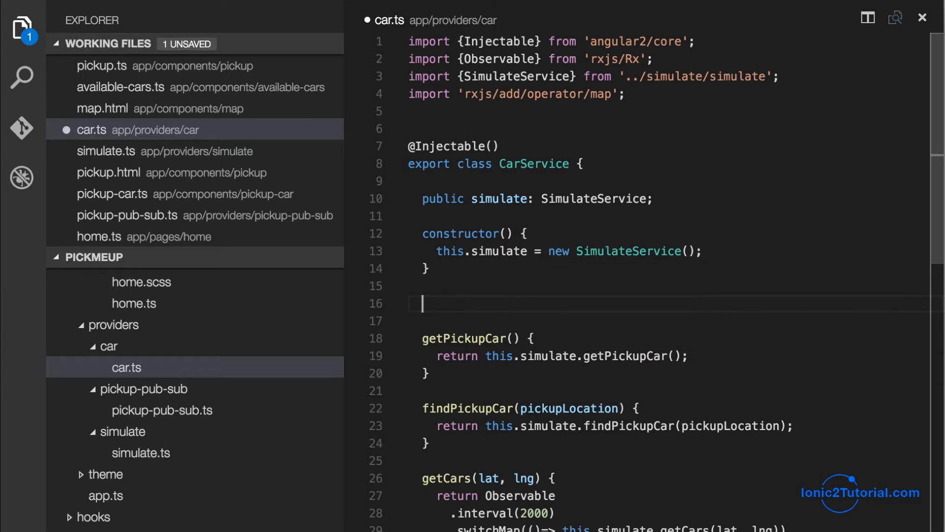
type("pollForR")
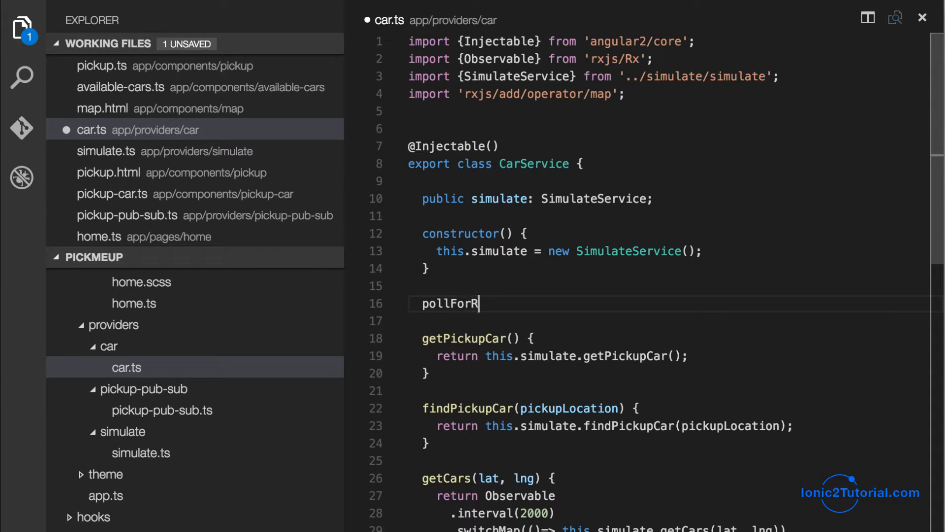
type("iderPickup")
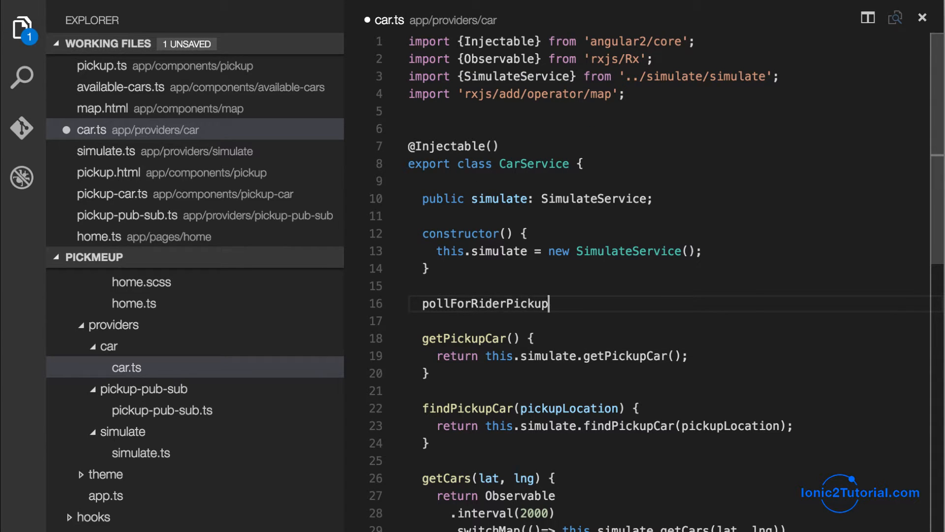
type("() {")
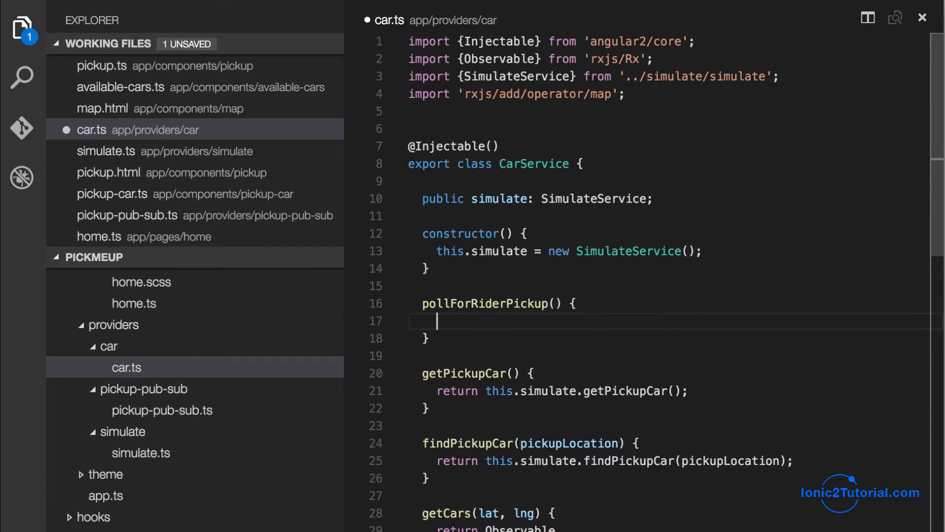
type("return this.simulate")
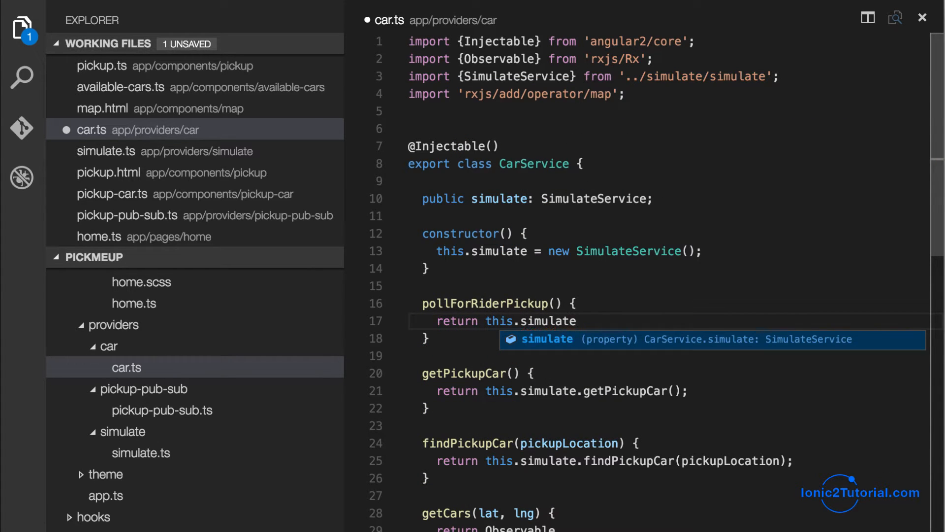
type(".")
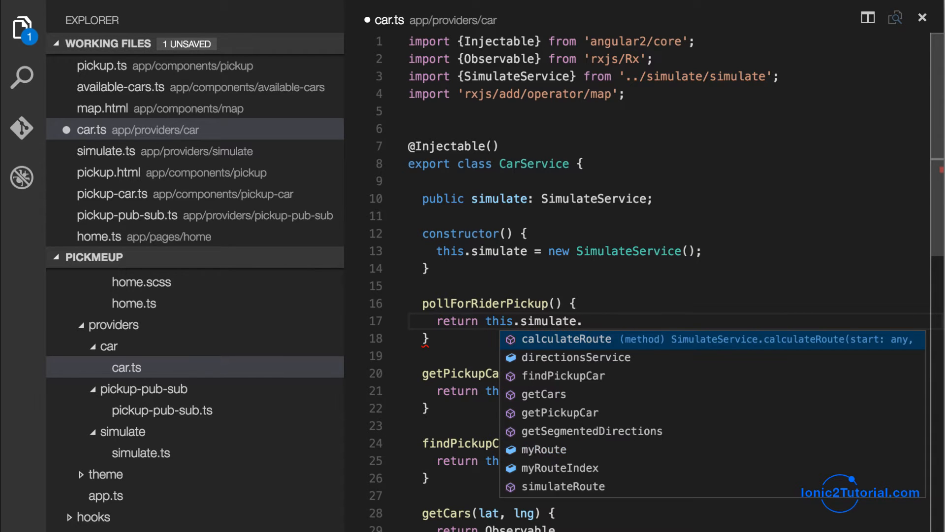
type("riderPickedUp")
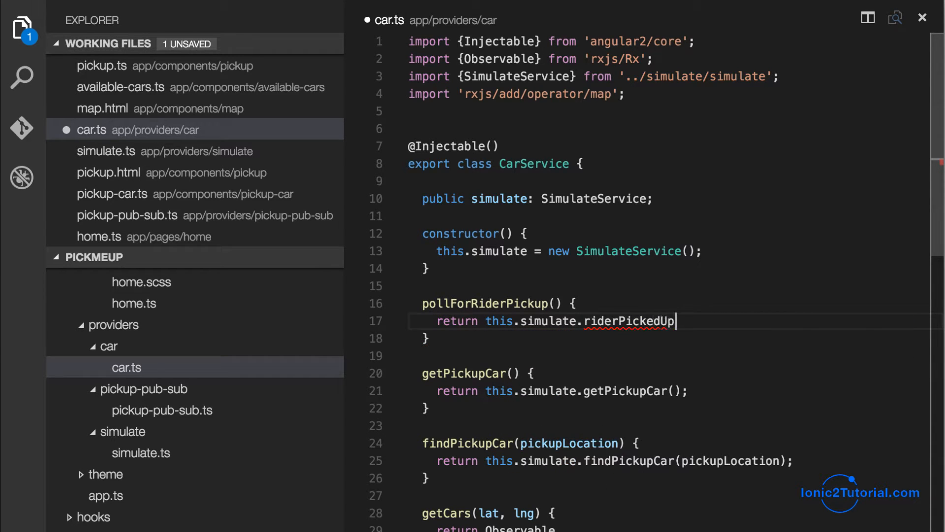
type("();")
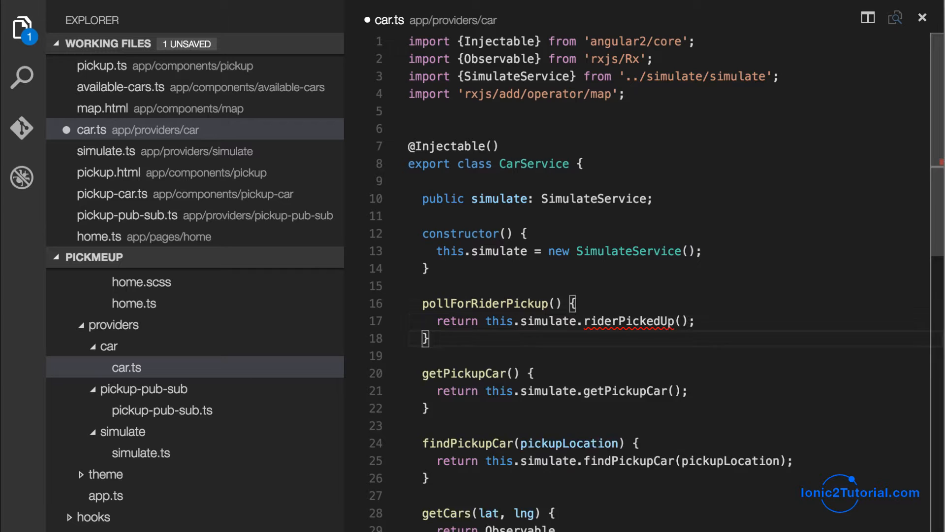
Step: Add pollForRiderDropoff() returning this.simulate.riderDroppedOff(), then switch to simulate.ts
type("pollForR")
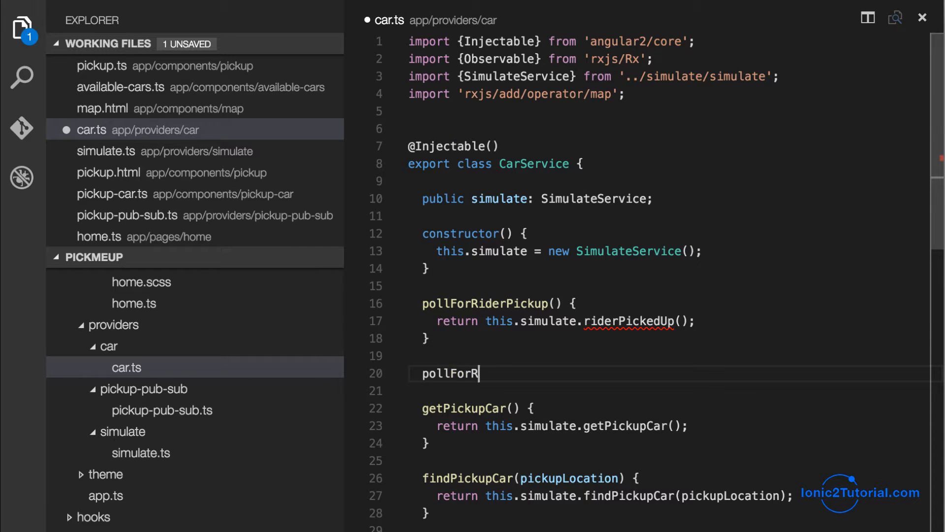
type("iderDrop")
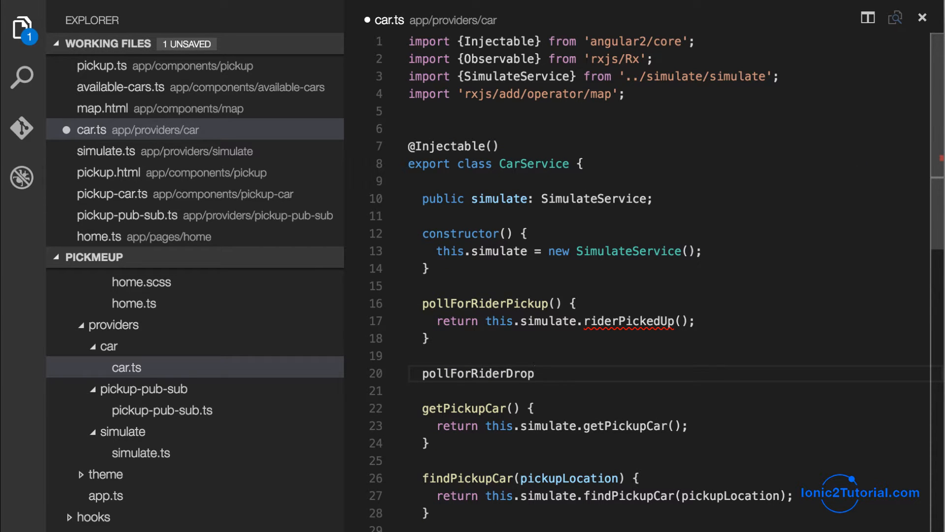
type("off() {")
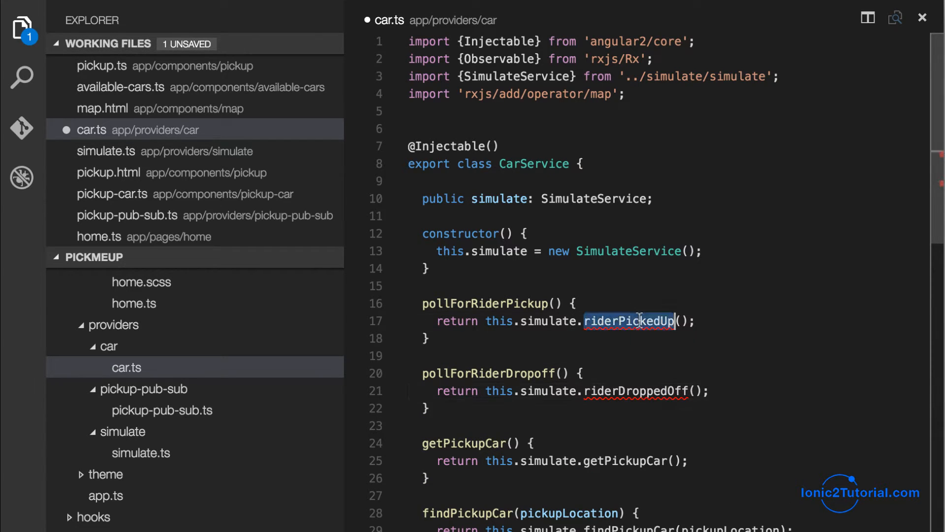
left_click(140, 452)
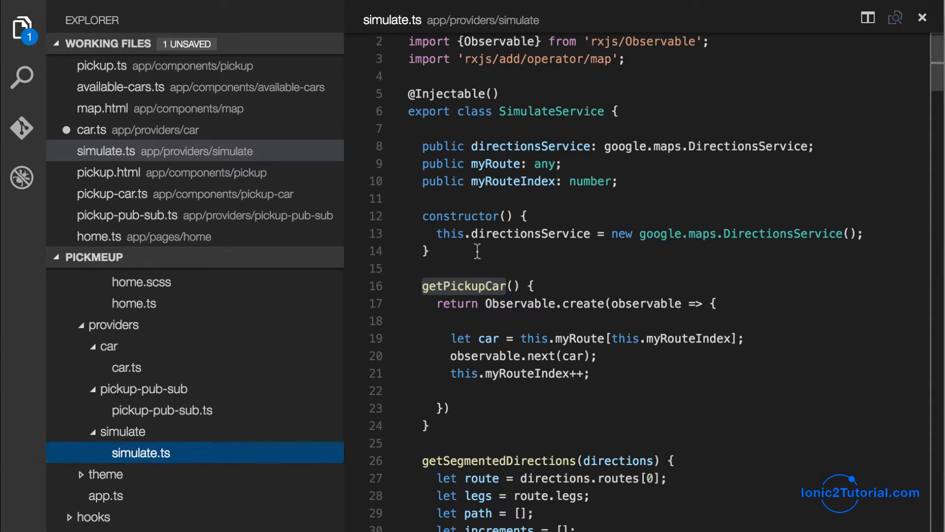
Step: Add riderPickedUp() returning Observable.timer(1000) with a 'simulate rider picked up after 1 second' comment
type("riderPickedUp(")
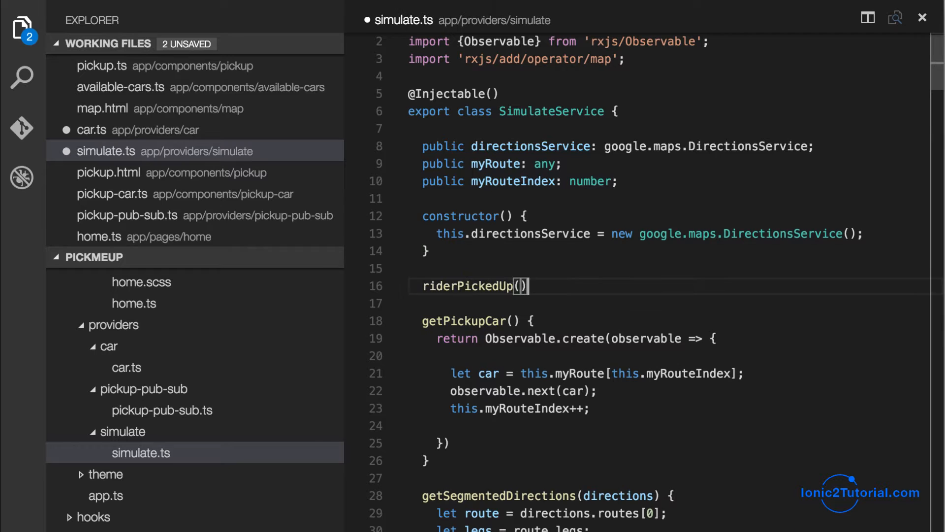
type("{")
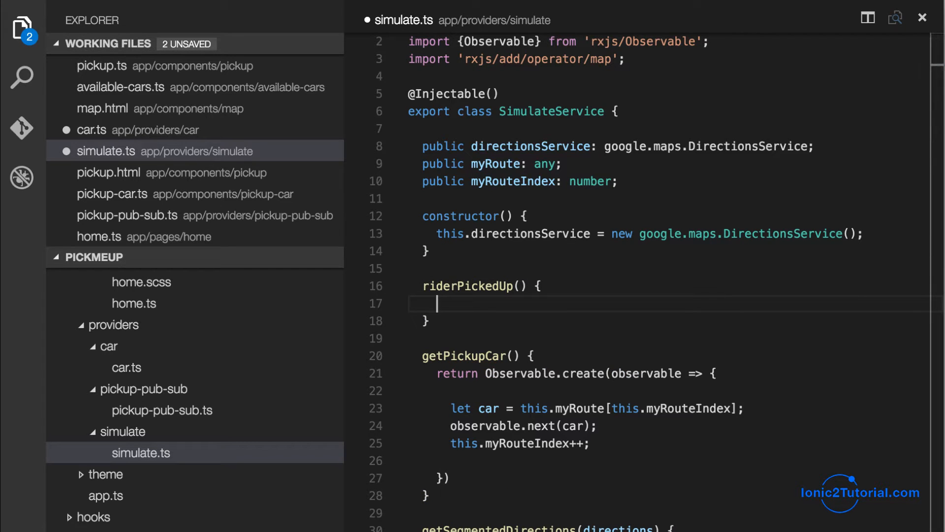
mouse_move(510, 407)
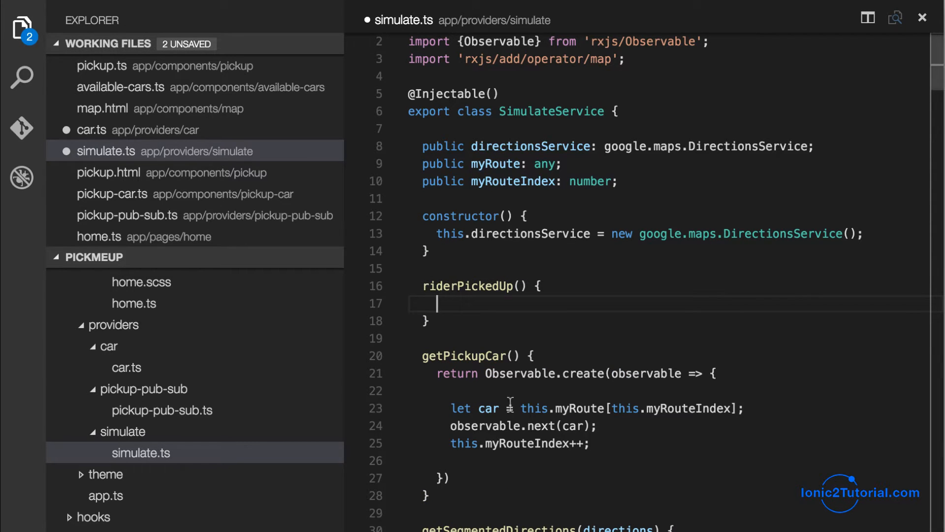
type("return O")
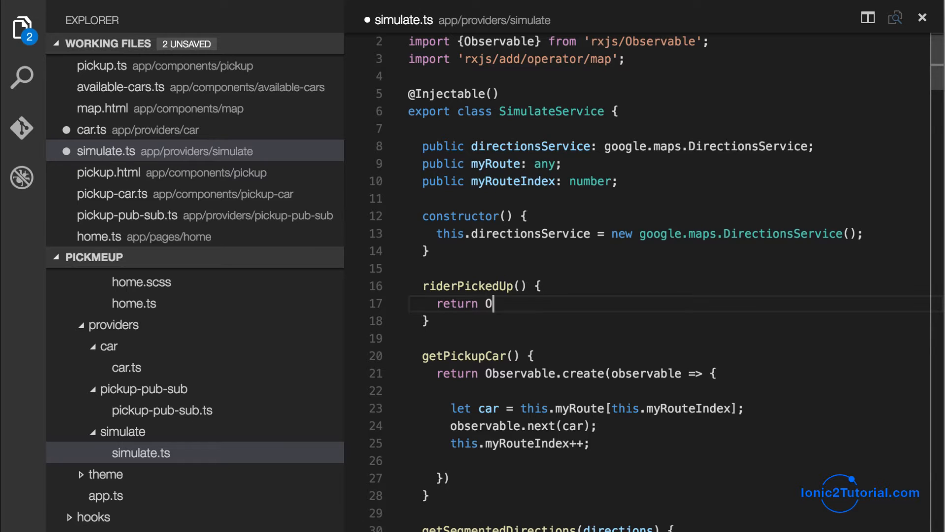
type("bservable.ti")
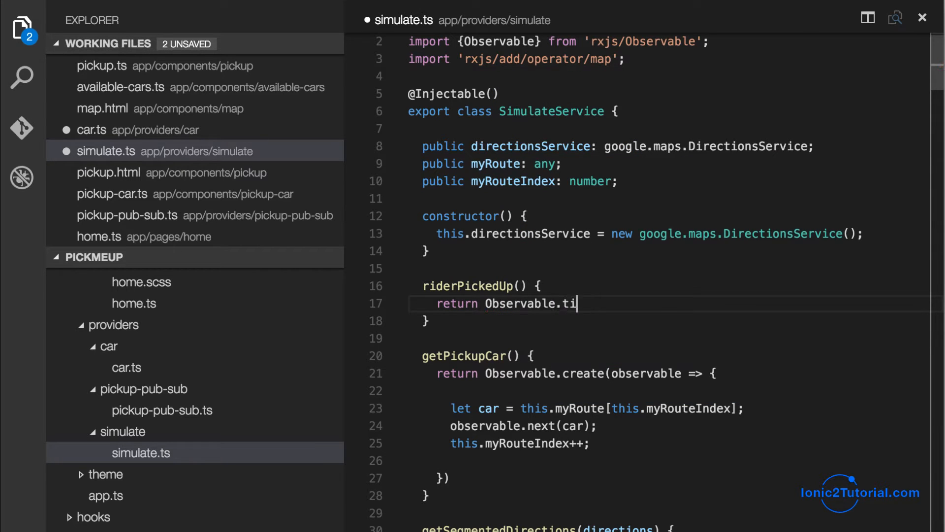
type("mer(1000)")
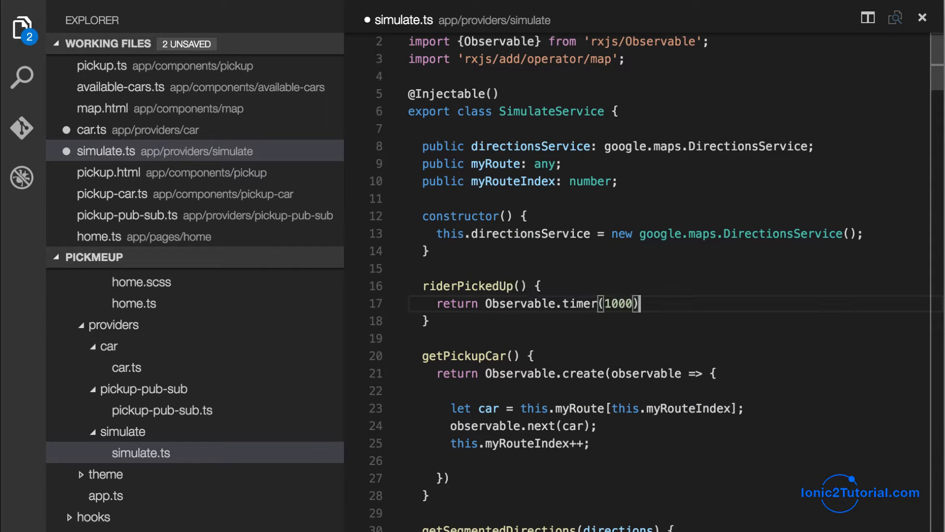
type("// simulate rider picked up after")
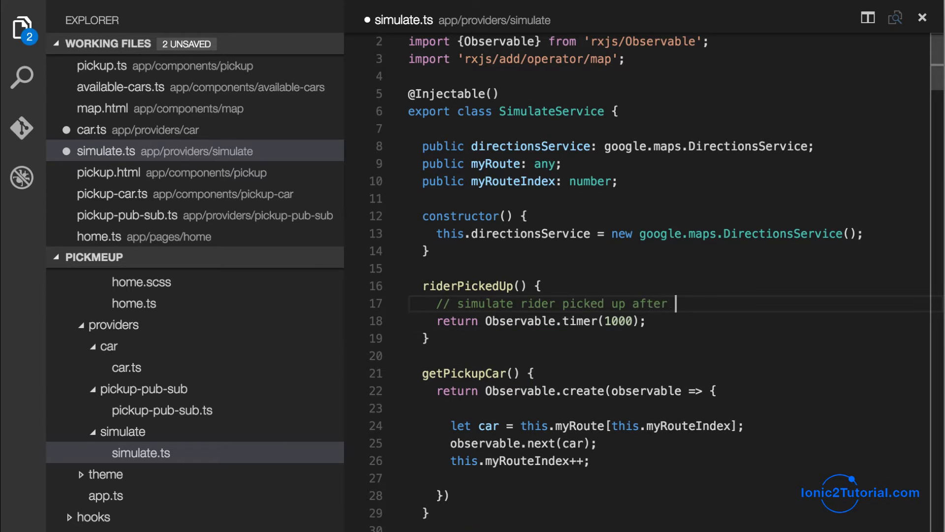
type("1 second")
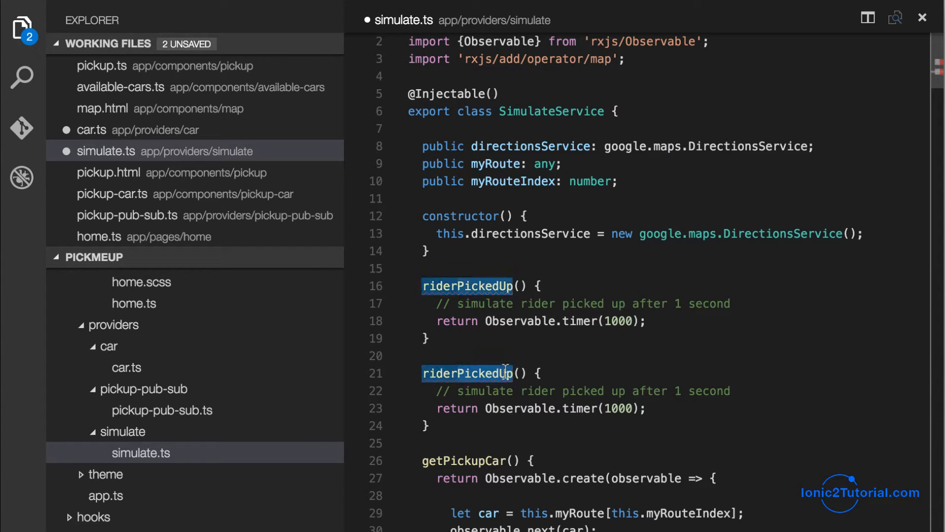
Step: Duplicate it as riderDroppedOff() with the comment changed to 'dropped off', and save
type("riderDroppedOff")
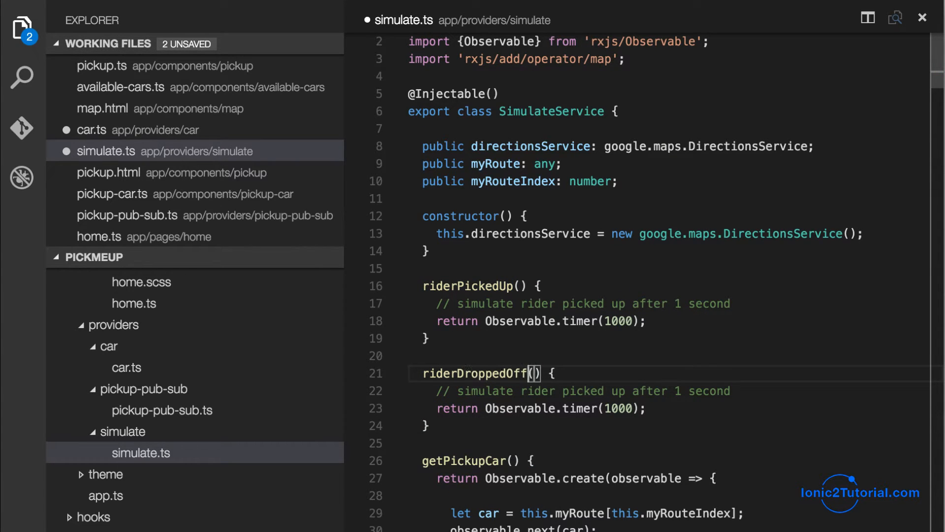
mouse_move(587, 391)
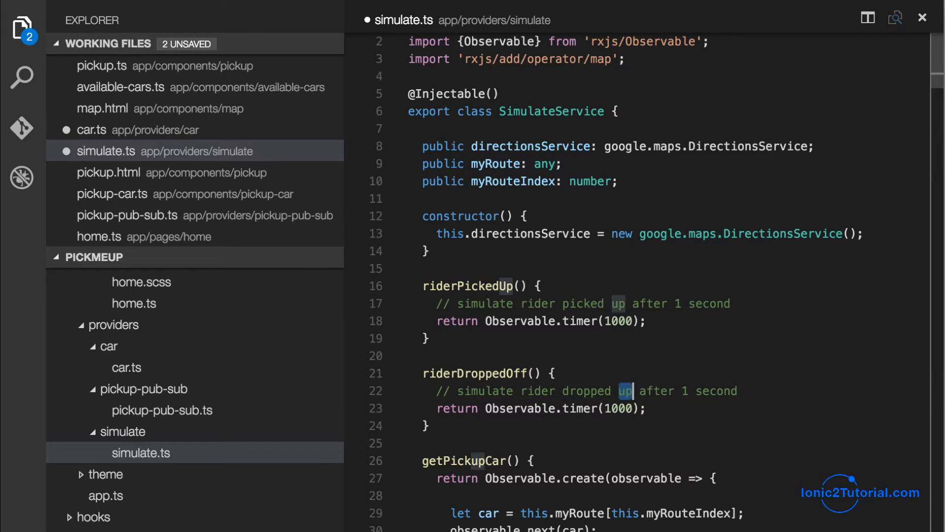
type("off")
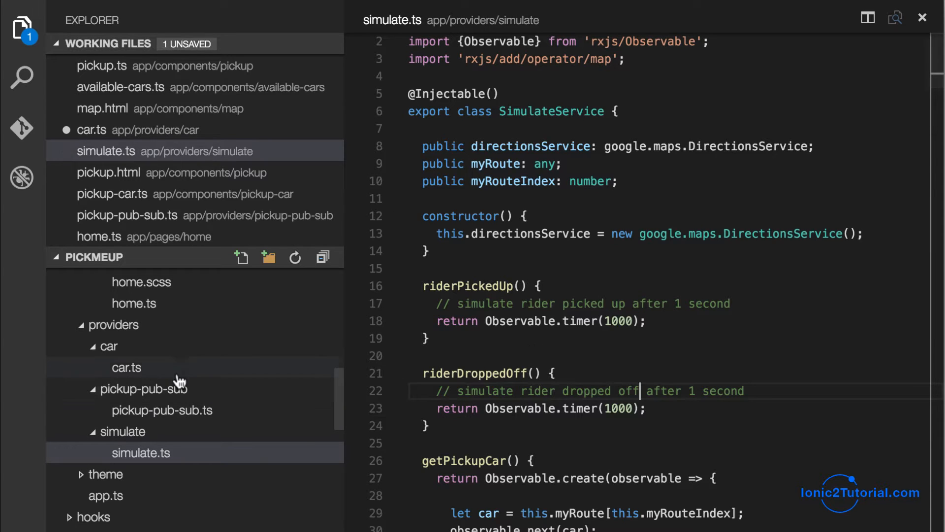
Step: In pickup-car.ts, give updateCar a cbDone parameter and call cbDone() in the car-arrived branch
left_click(126, 367)
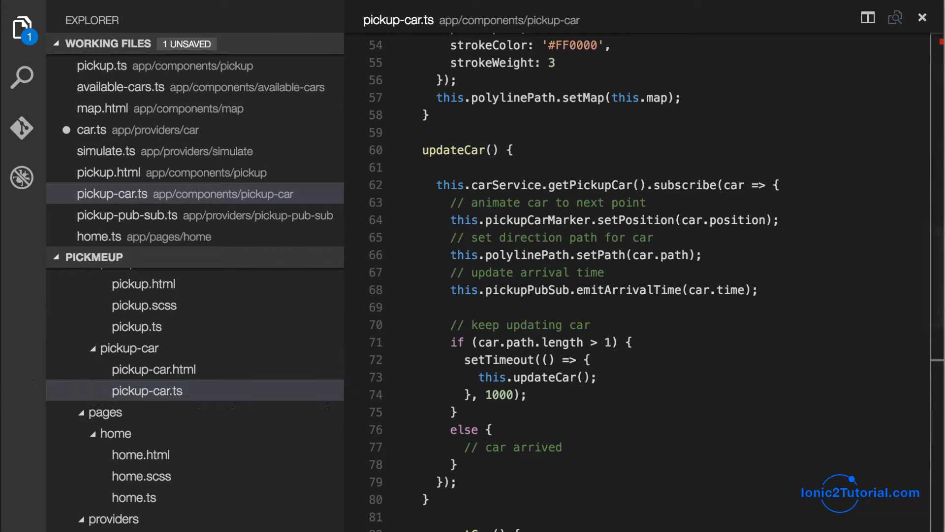
type("cb")
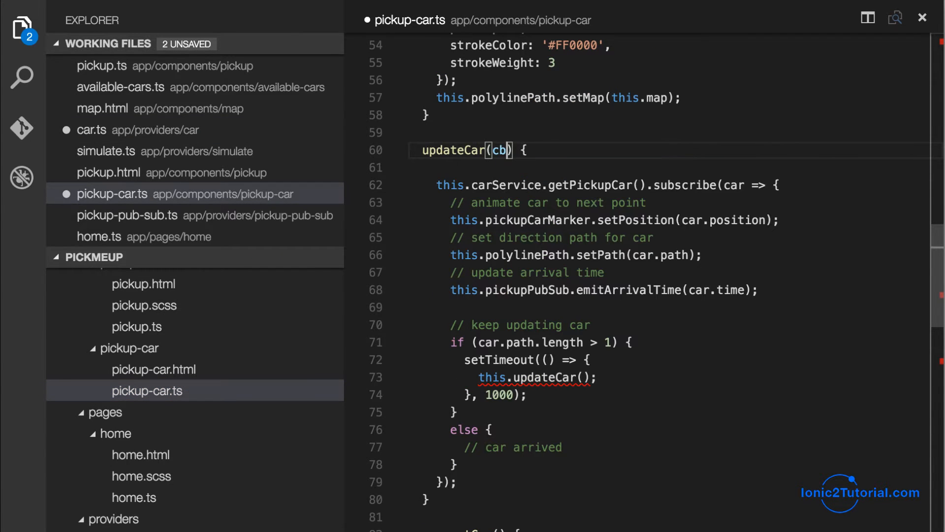
type("Done")
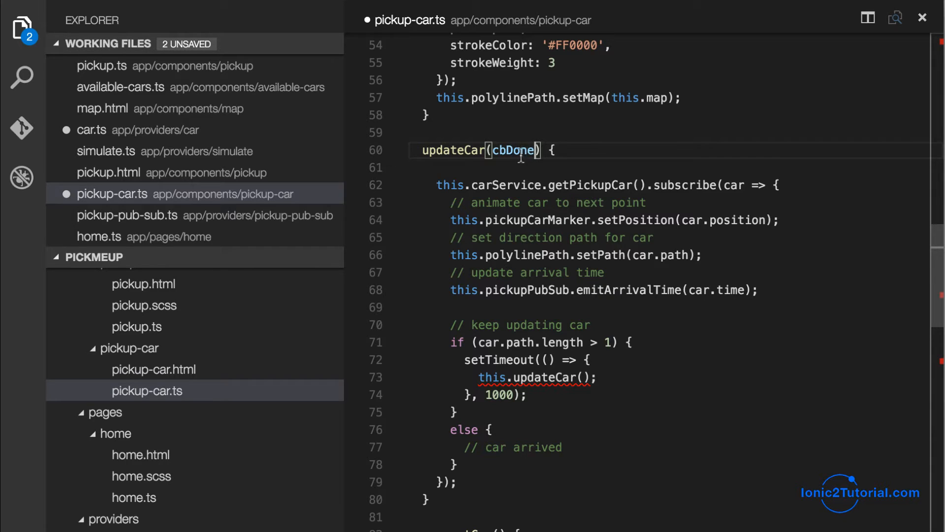
left_click(583, 377)
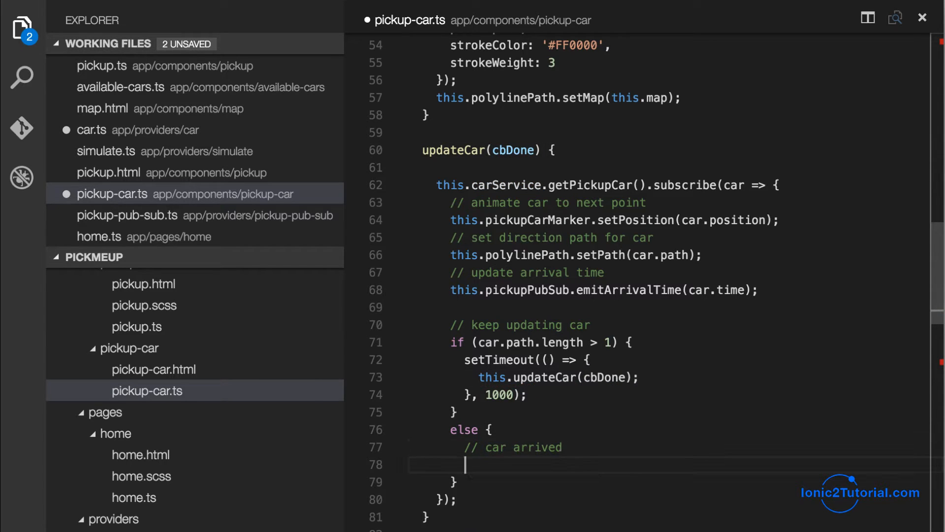
type("cbDone();")
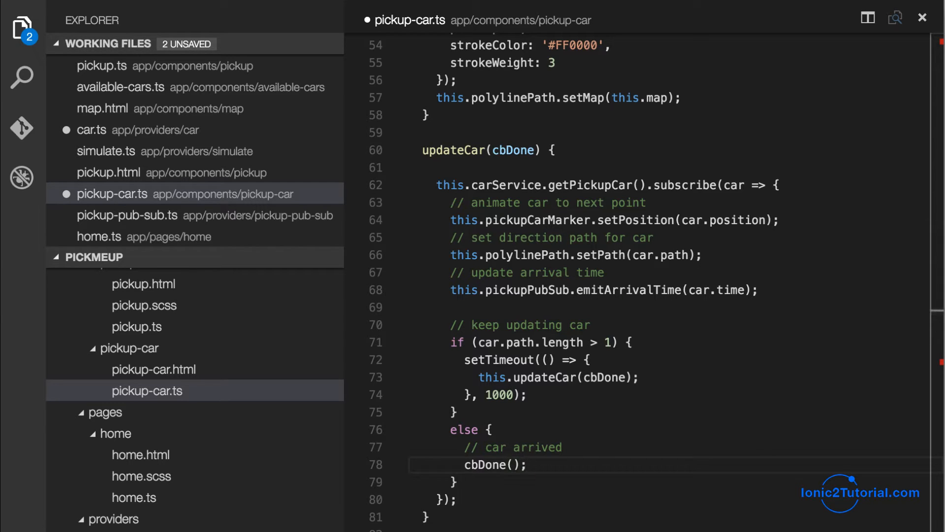
mouse_move(680, 413)
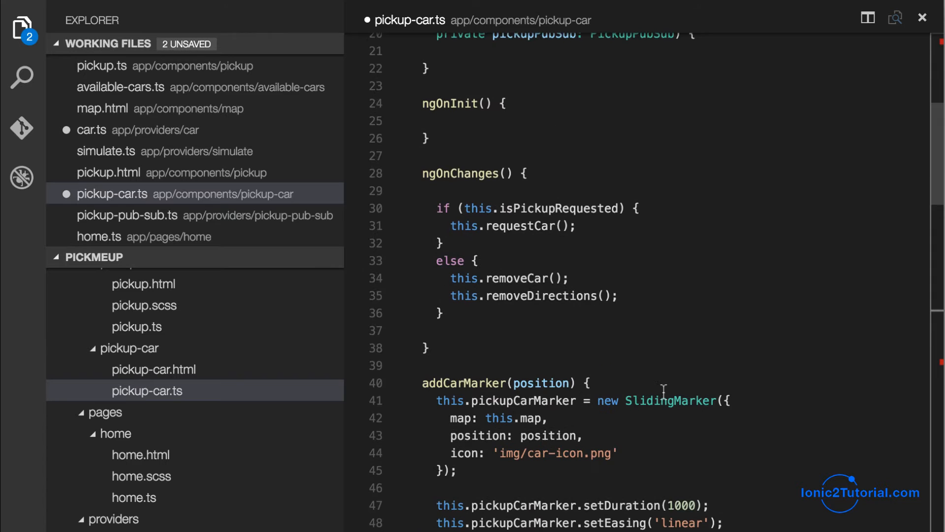
Step: Change requestCar to call this.updateCar(() => this.checkForRiderPickup())
scroll("up", 3)
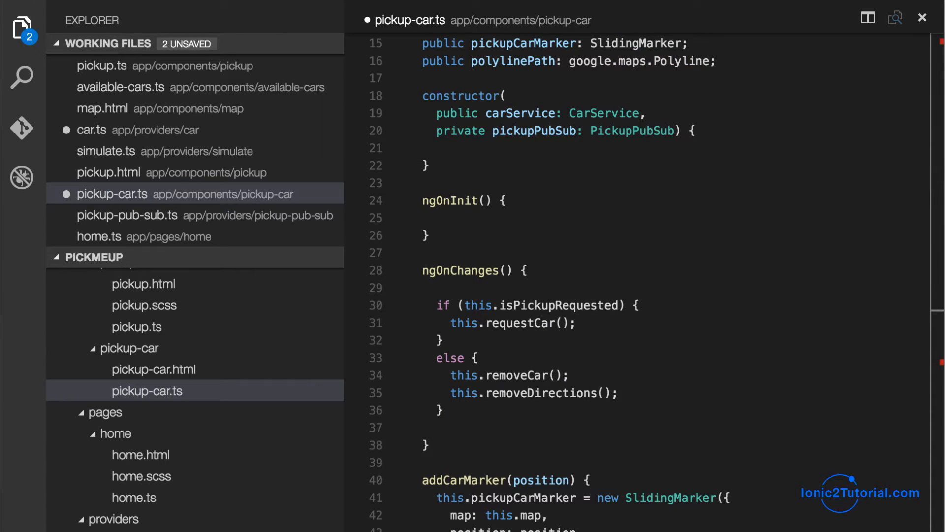
scroll("down", 3)
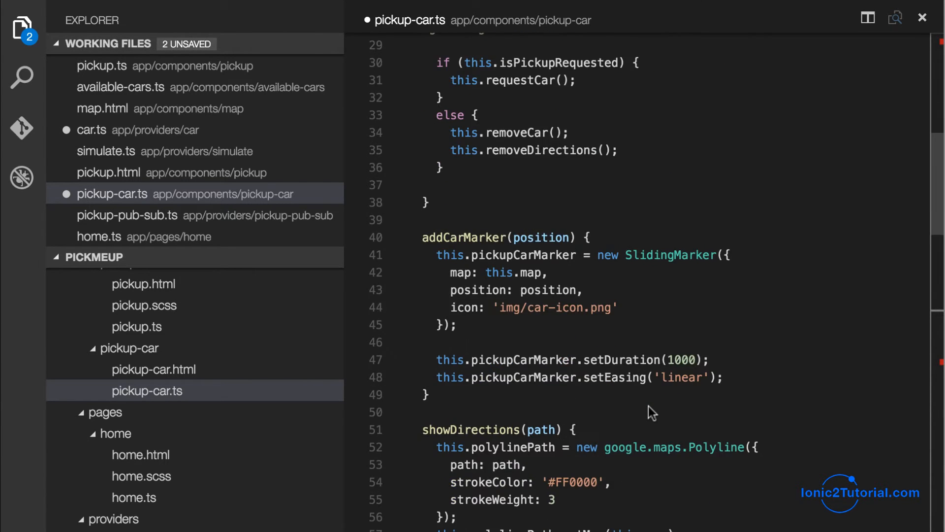
scroll("down", 3)
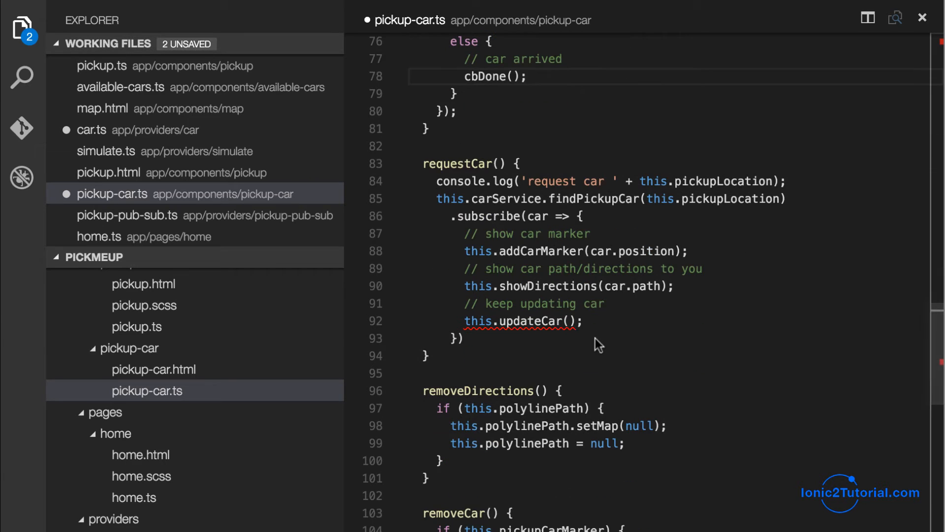
mouse_move(614, 351)
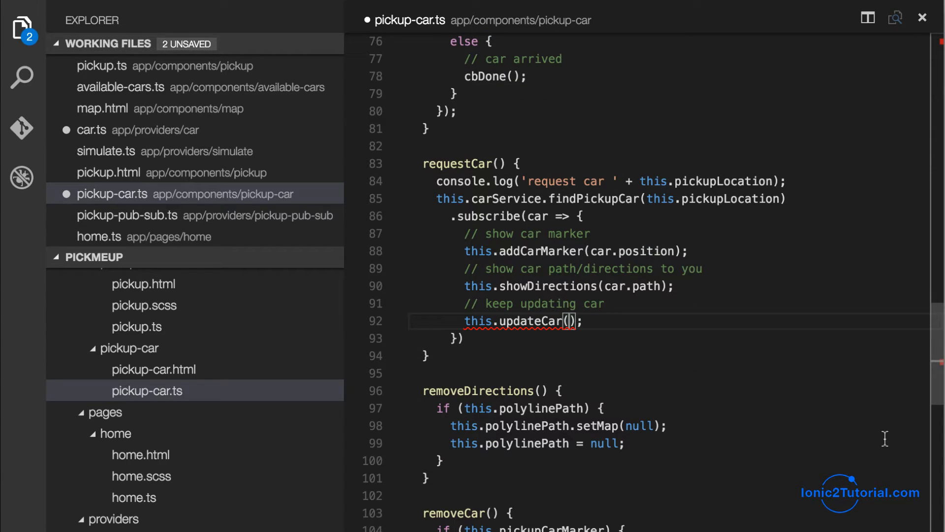
type("()=>")
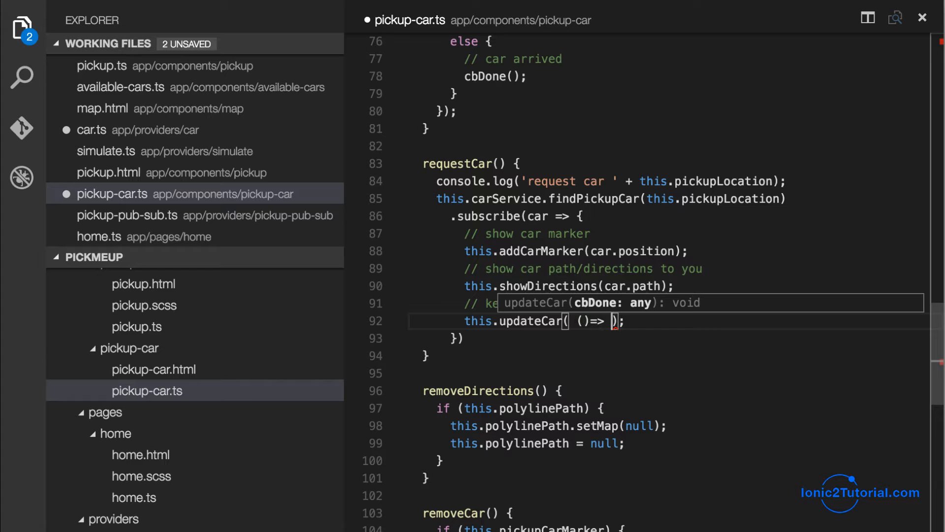
type("this.c")
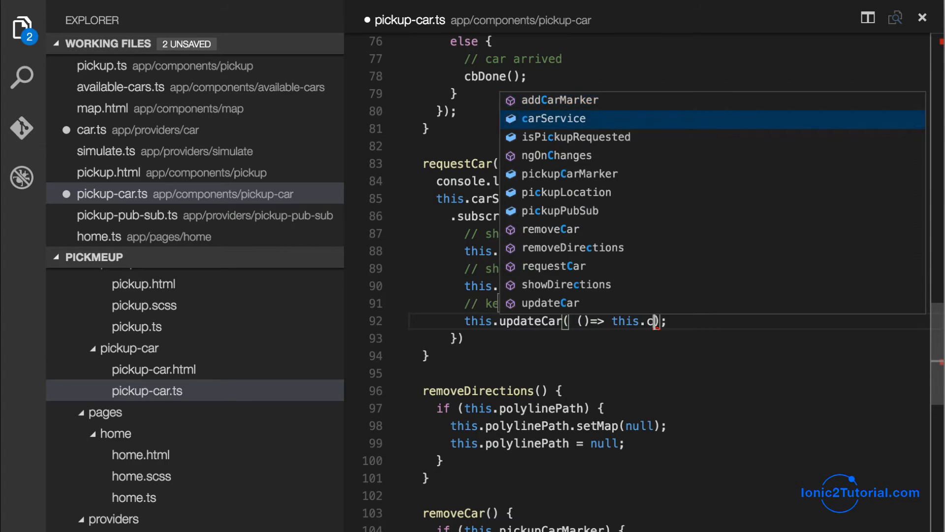
type("heckForRider")
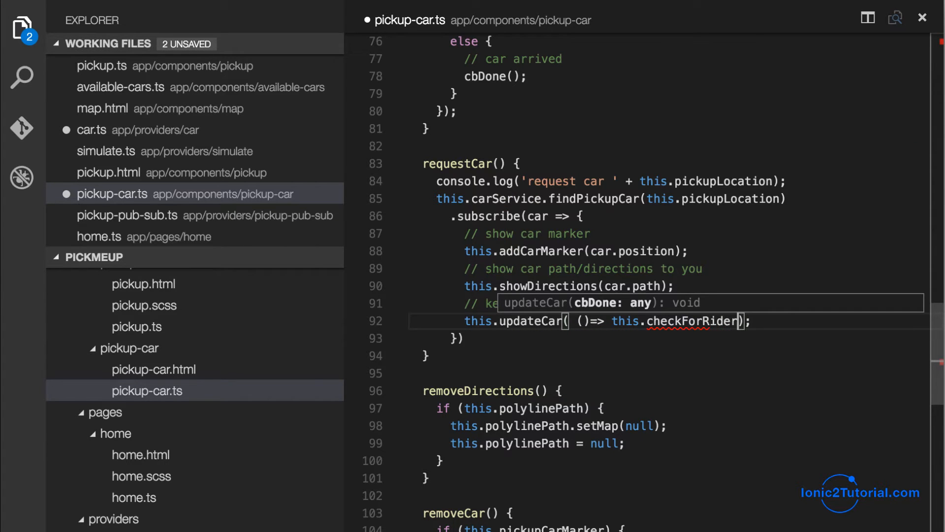
type("Pickup()")
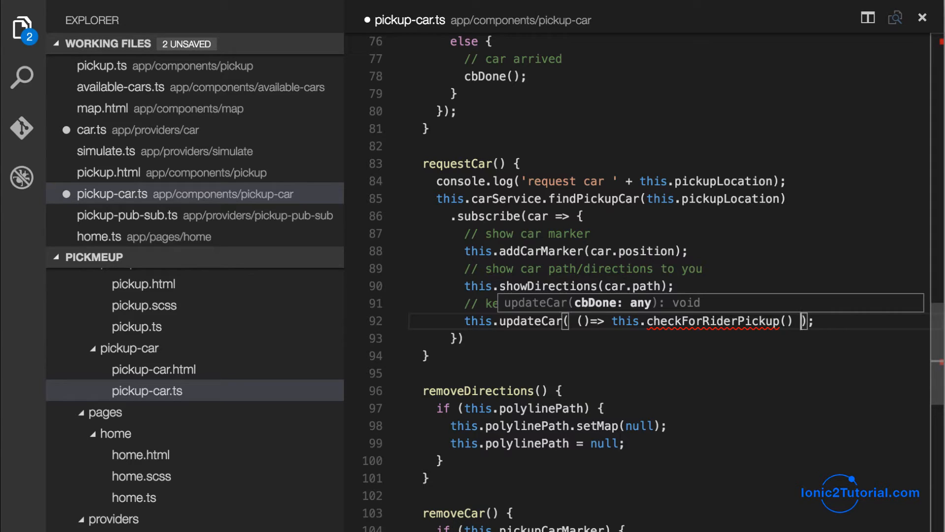
double_click(712, 321)
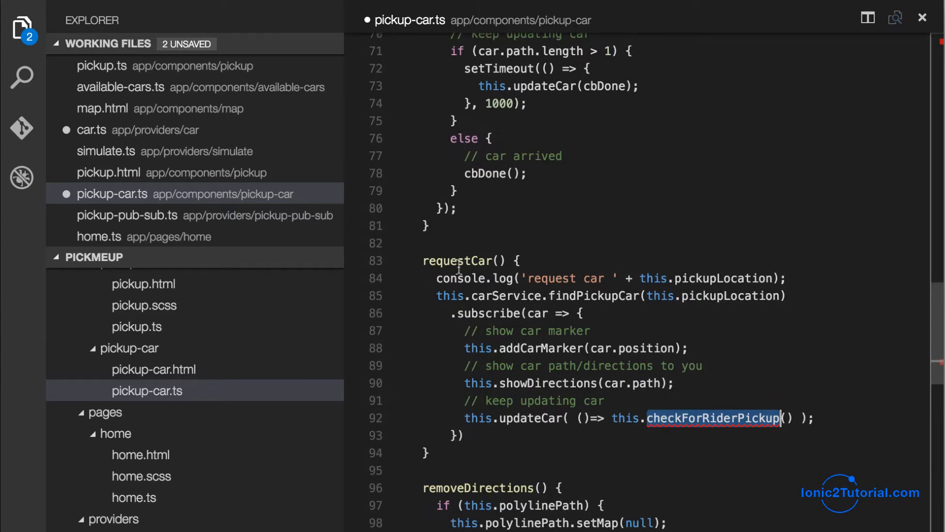
Step: Write checkForRiderPickup() subscribing to this.carService.pollForRiderPickup() with data => ..
type("this.carService.pollForRiderPickup")
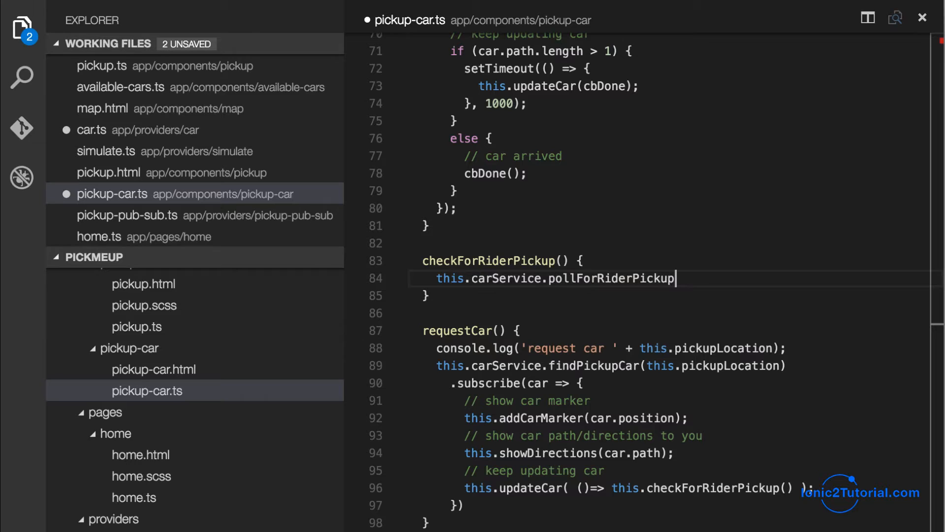
type("().subs")
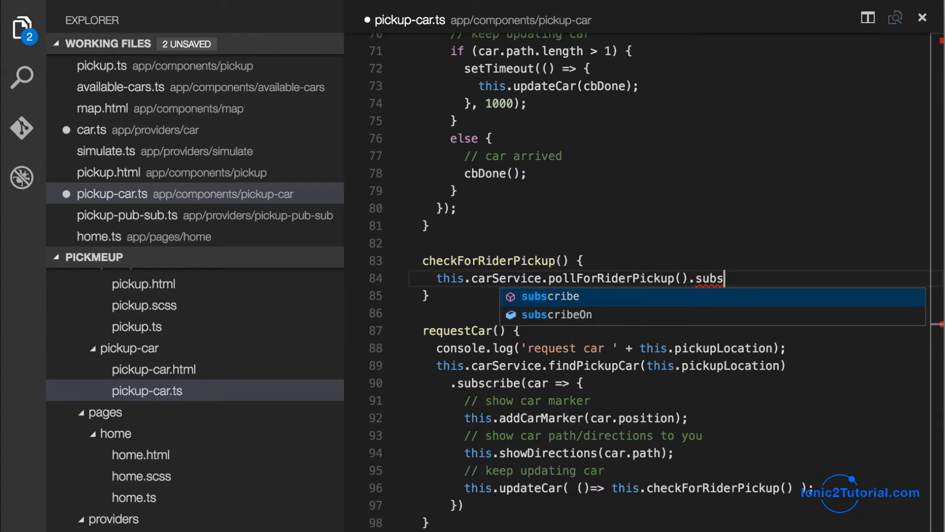
type("rib")
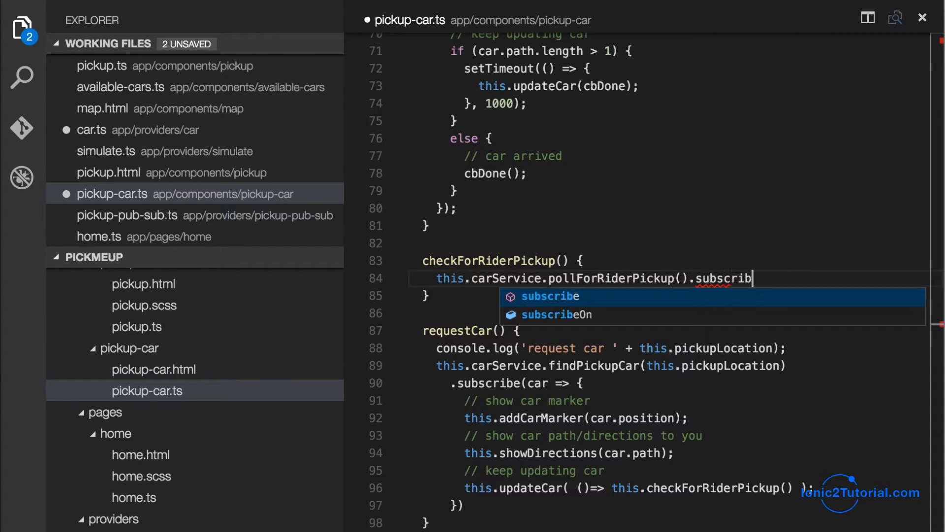
type("e(data =>")
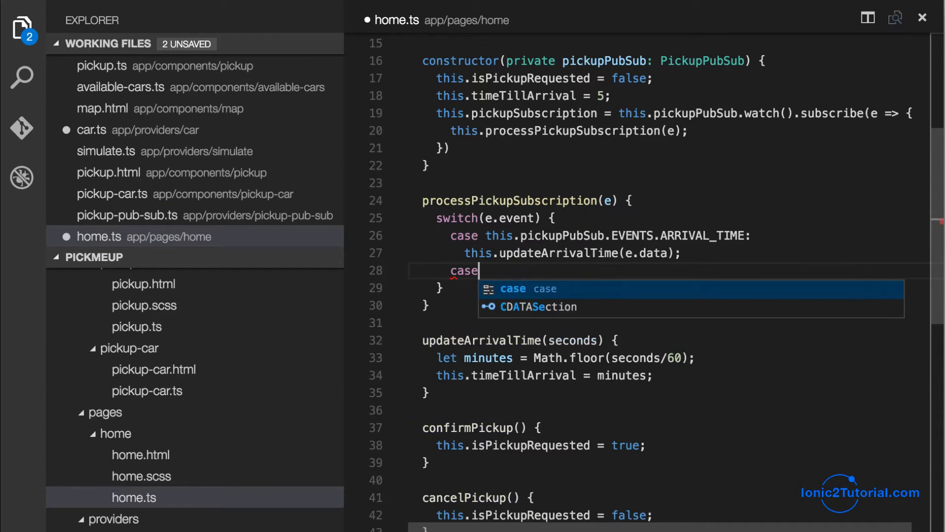
Step: Add a PICKUP case in processPickupSubscription calling this.riderPickedUp(); break; and save home.ts
type("this.pub")
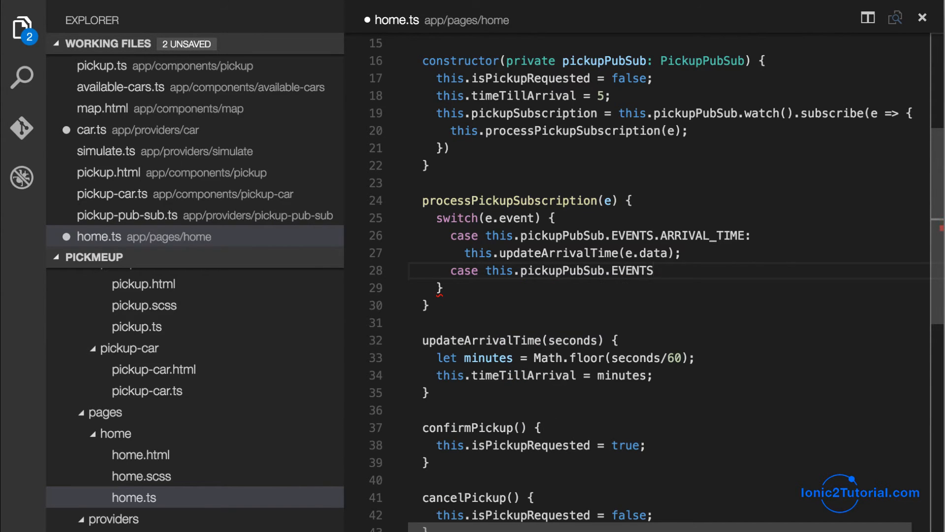
type(".PICKUP:")
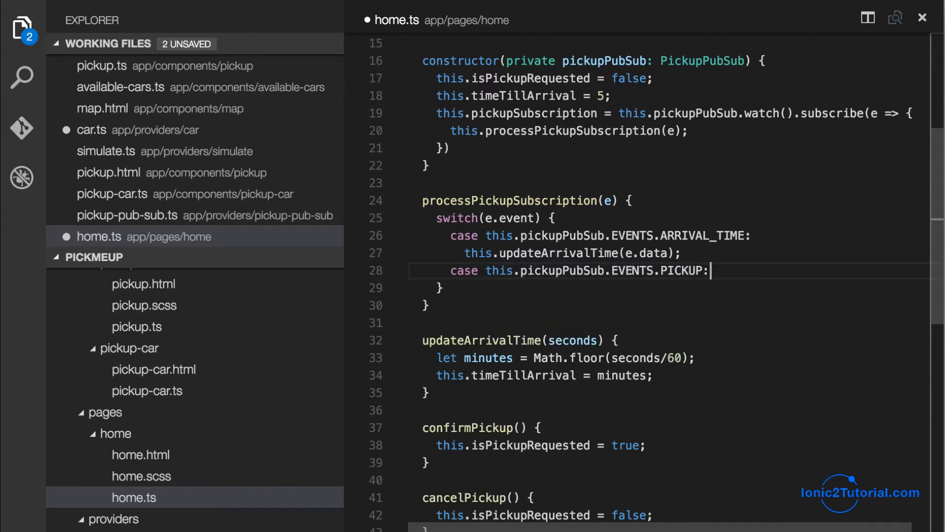
type("break;")
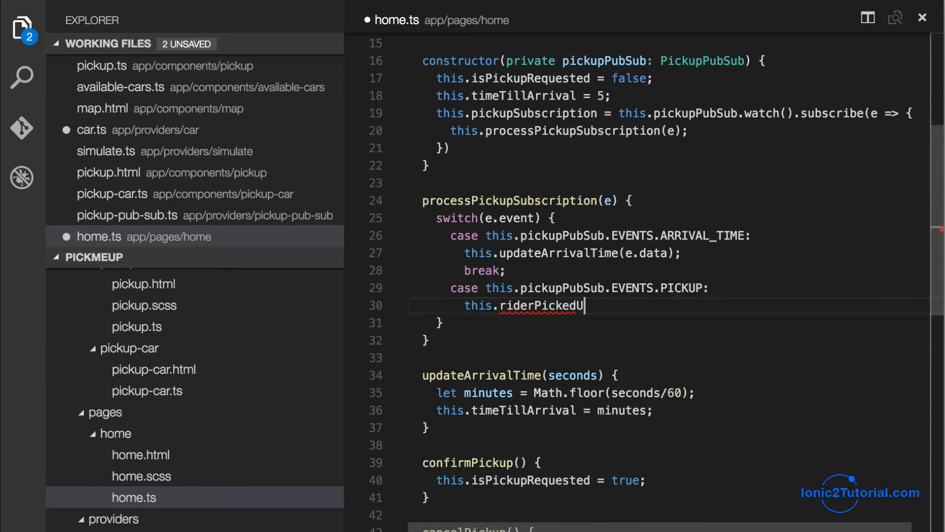
type("p();")
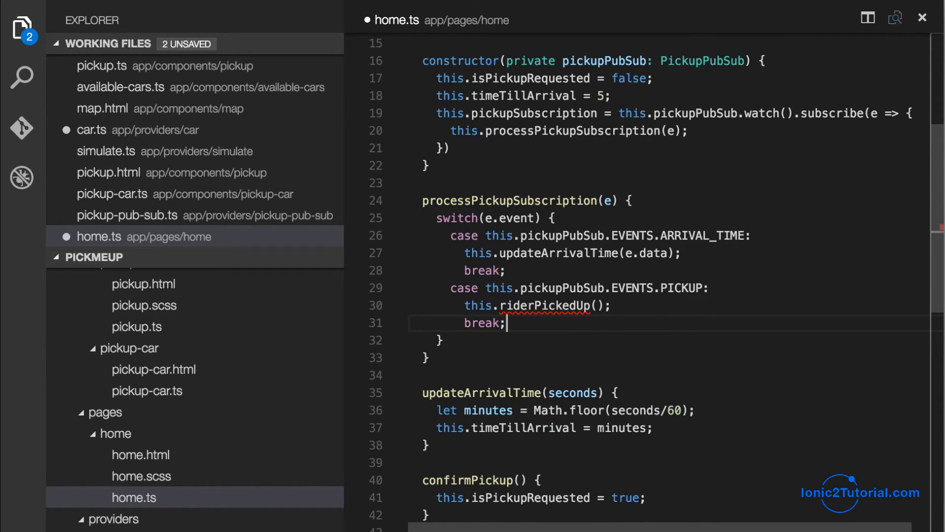
key("Ctrl+s")
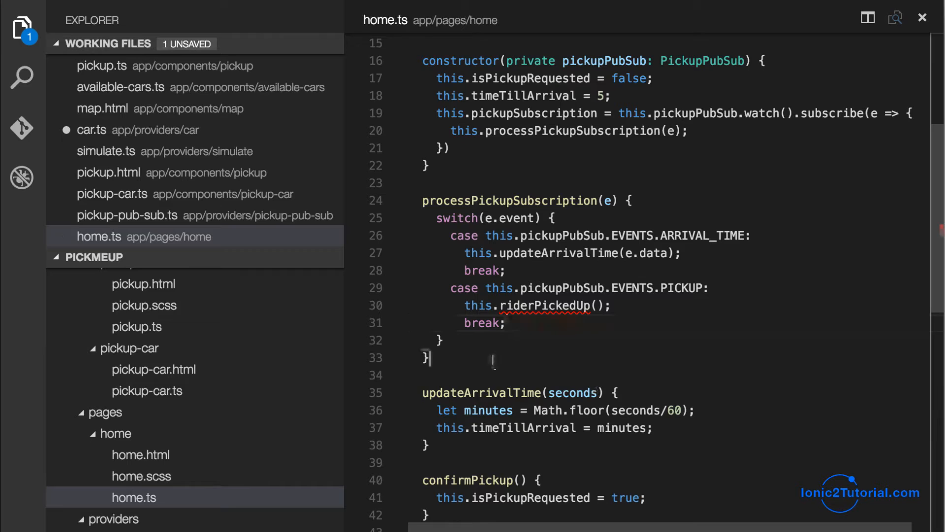
Step: Define riderPickedUp() setting this.isRiderPickedUp = true
type("riderPic")
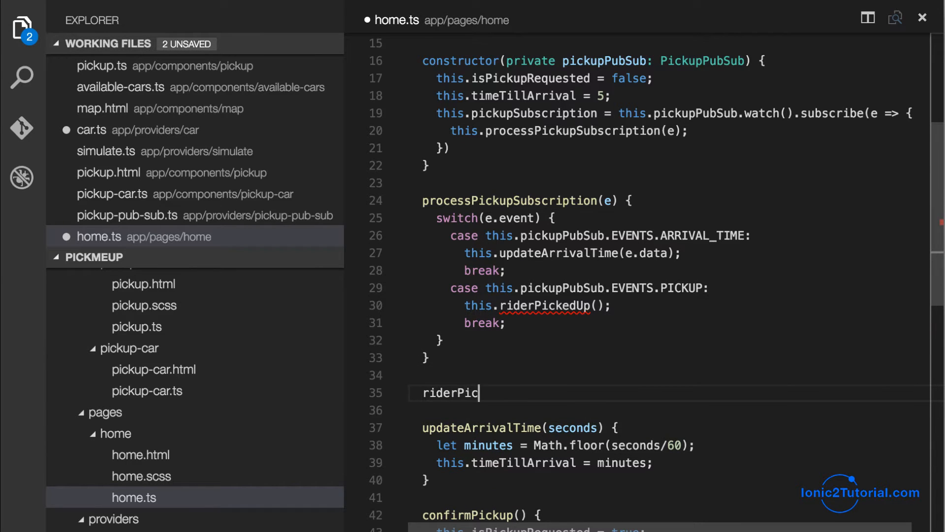
type("kedUp() {")
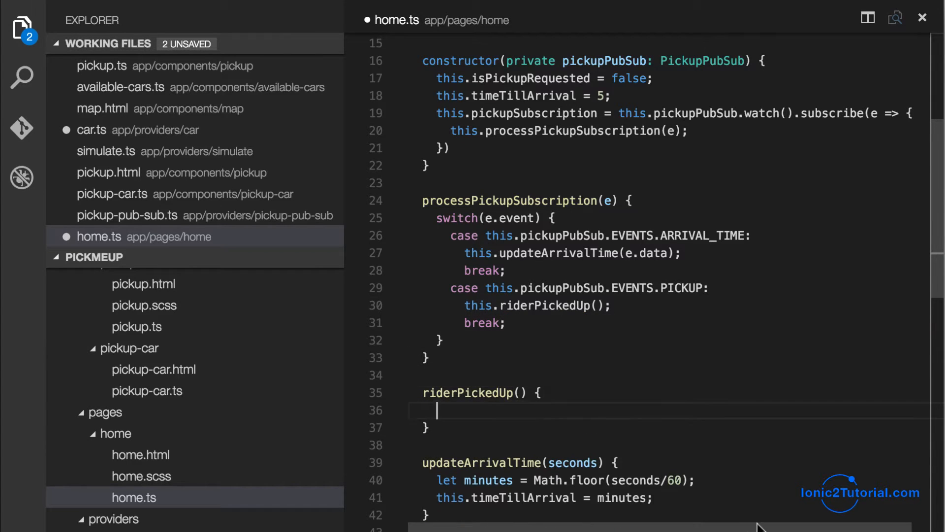
type("this.isRider")
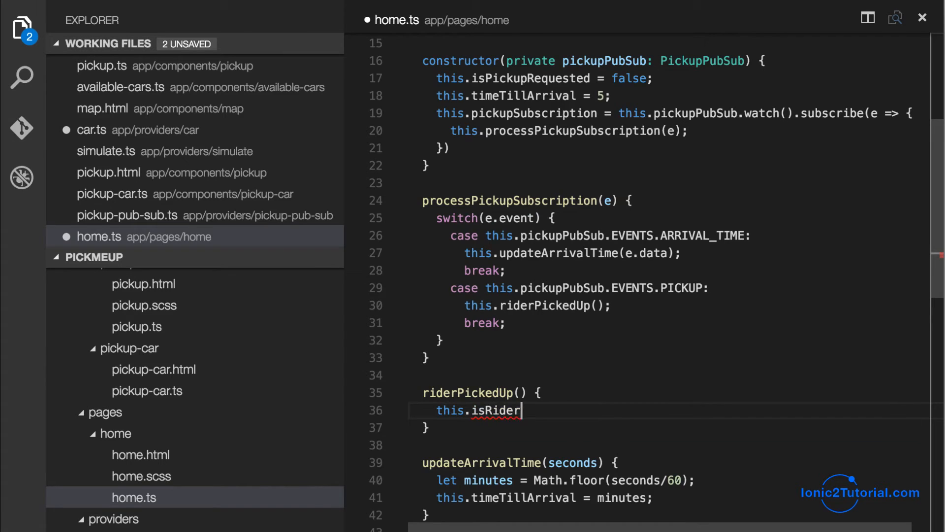
type("PickedUp = true;")
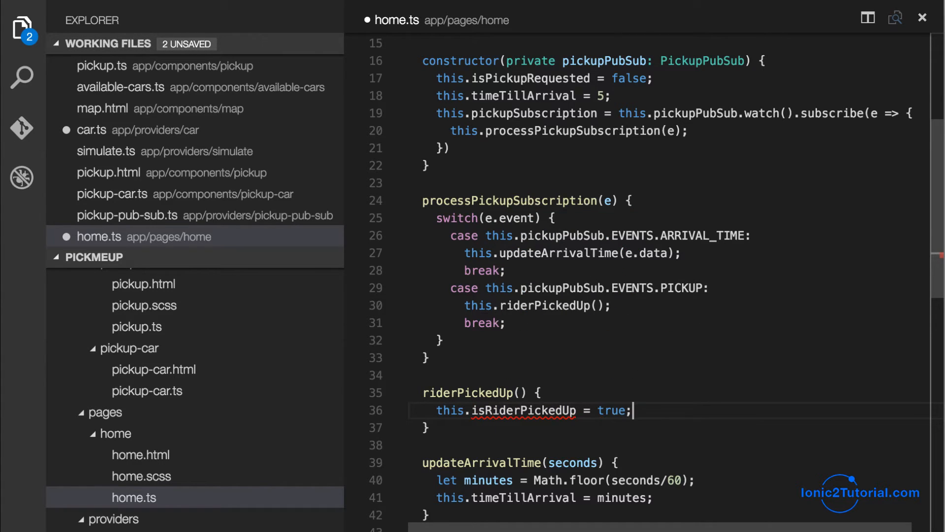
double_click(522, 410)
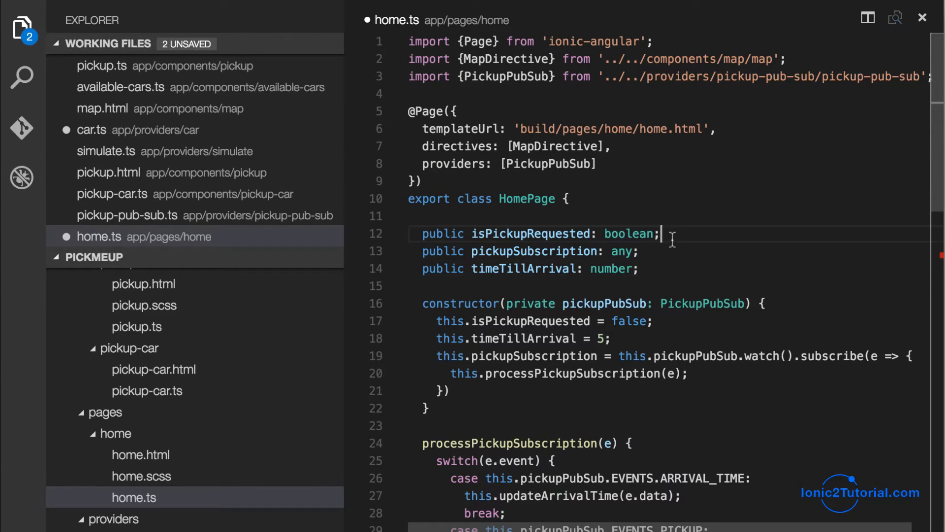
Step: Declare 'public isRiderPickedUp: boolean;' on HomePage and save
type("public isRiderPickedUp =")
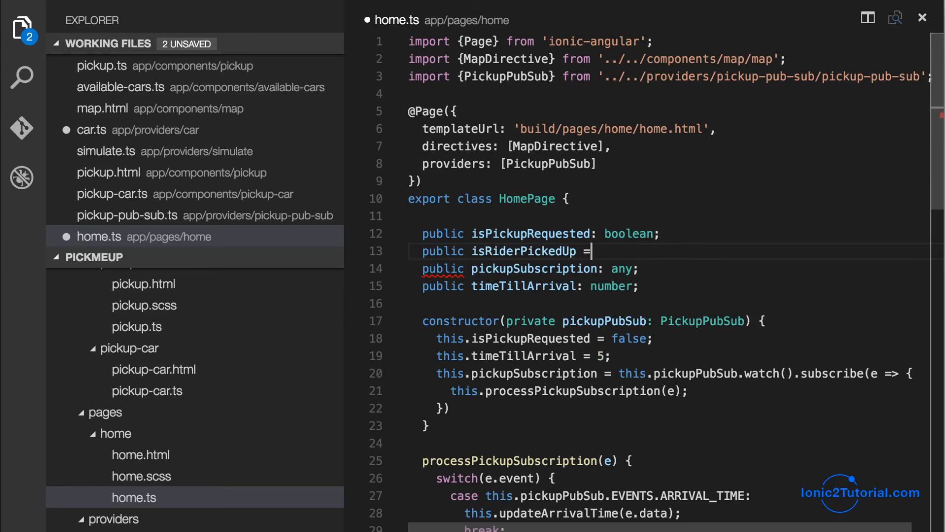
type(": boolean;")
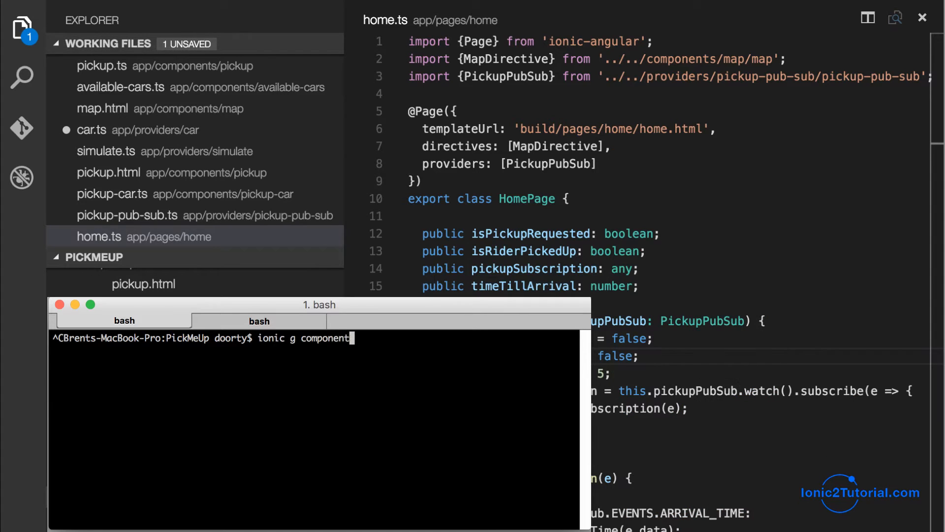
Step: Run 'ionic g component Destination…' in the terminal to scaffold the destination-address component
type("Destination")
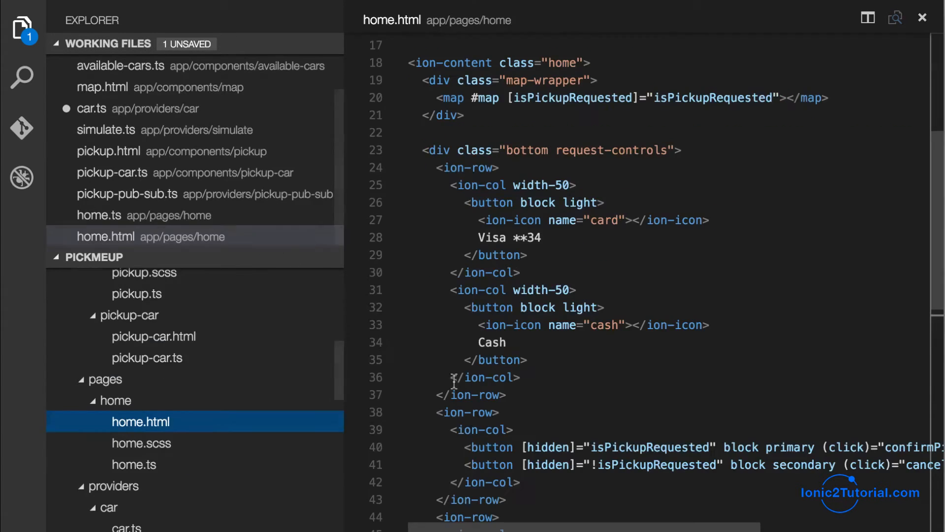
Step: Below the map in home.html, add <destination-address [hidden]="isRiderPickedUp">
key("Enter")
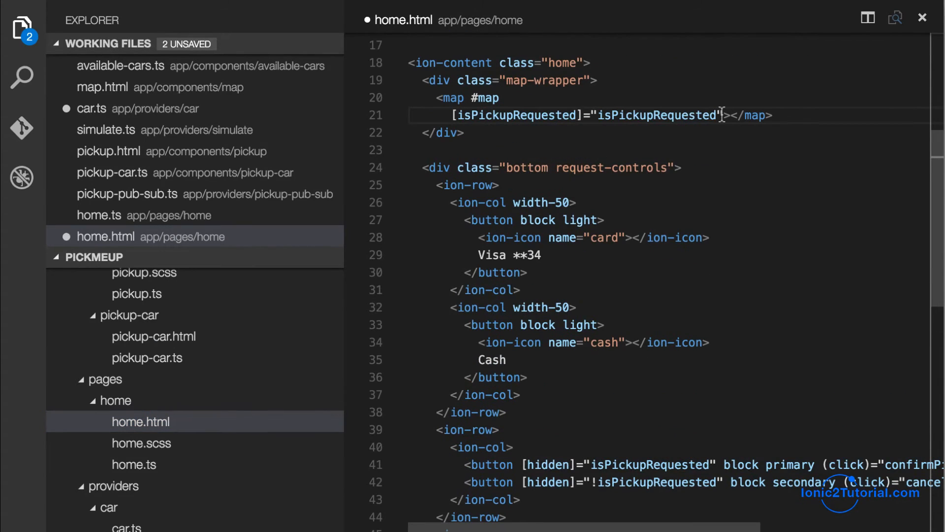
key("Enter")
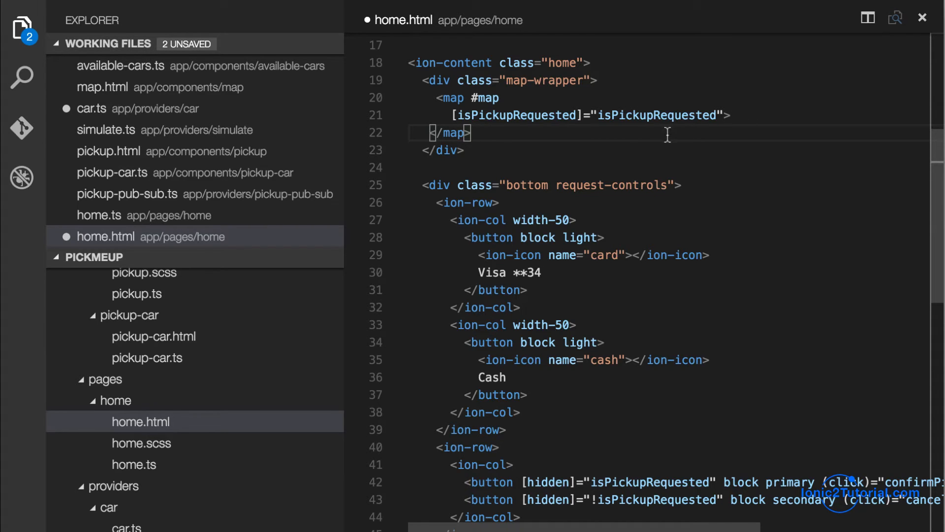
type("<destination-address")
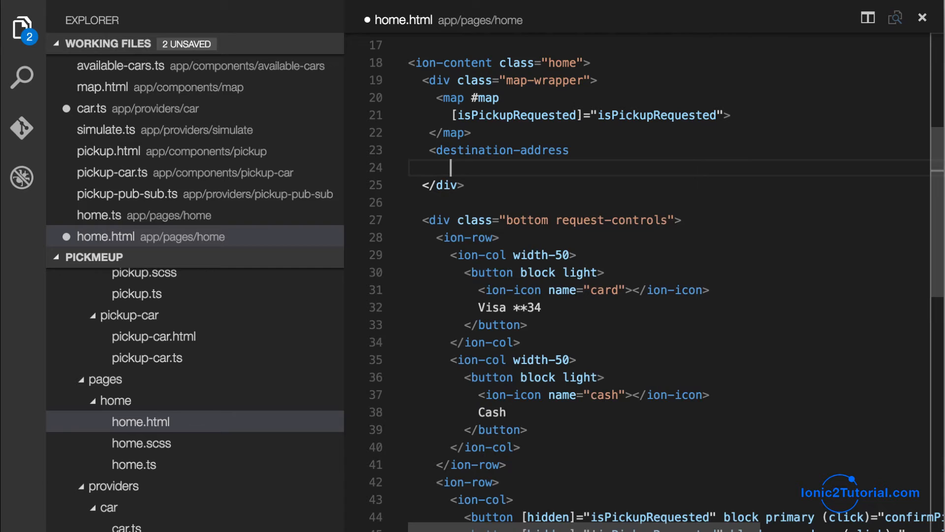
type("[hidden]")
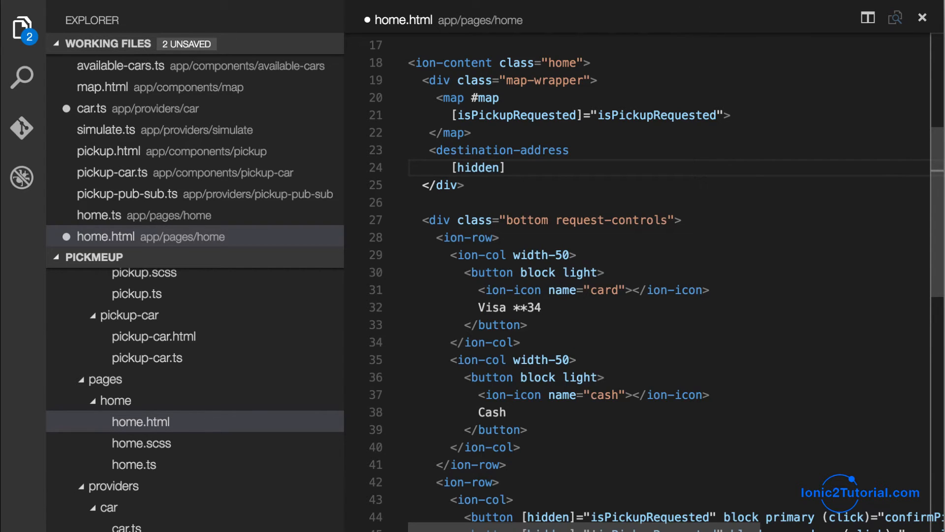
type("=\"isRiderPickedUp\"")
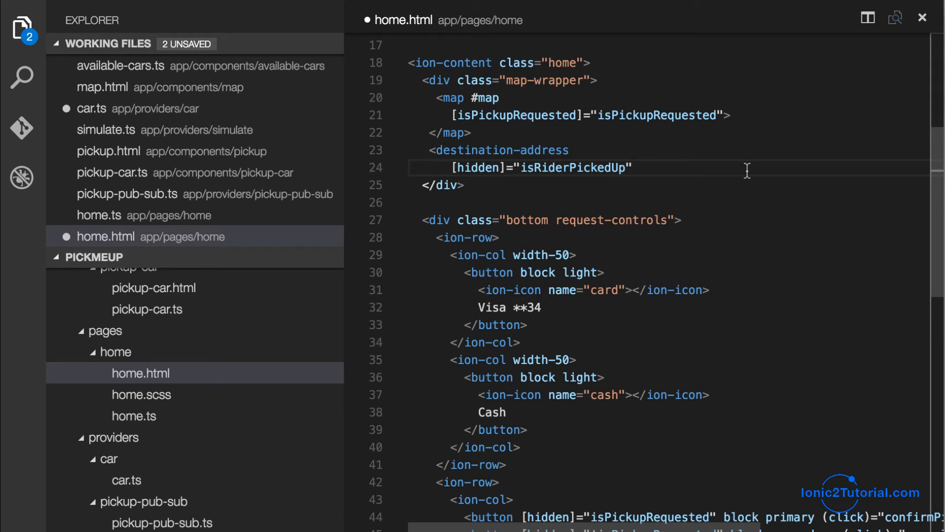
Step: Bind its (newDest) output to setDestination($event)
type("(new)")
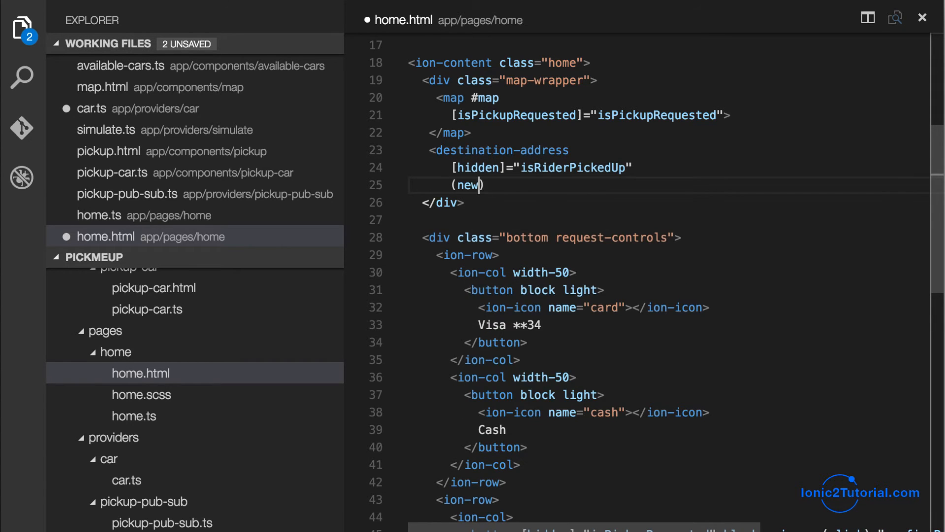
type("Dest)=")
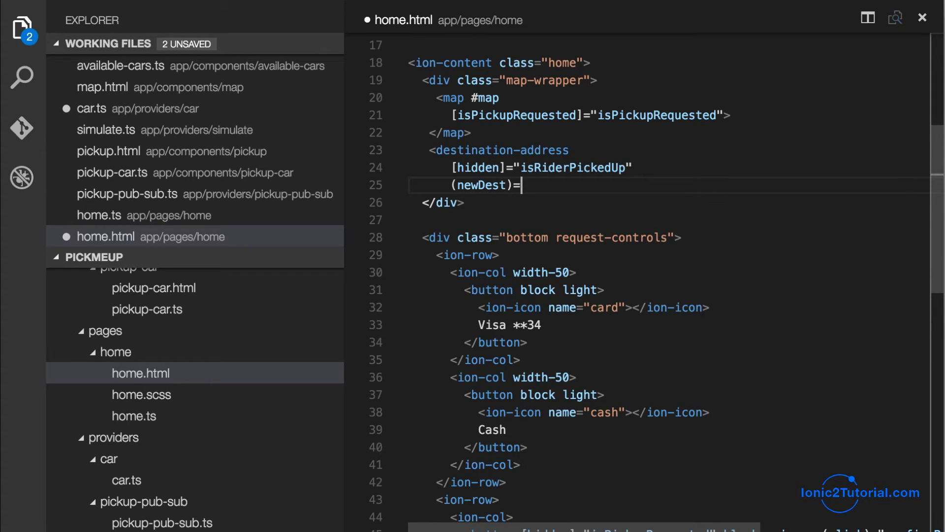
type("\"setDestinat\"")
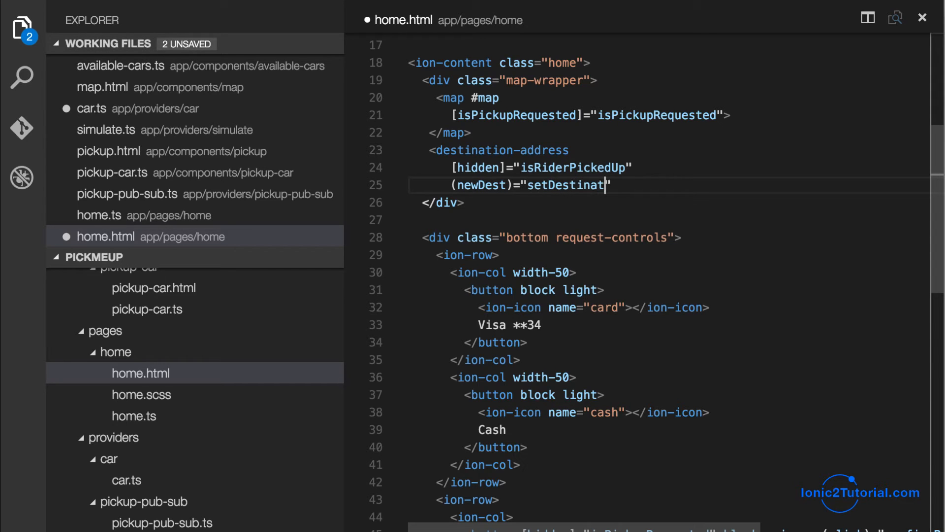
type("ion($eve)")
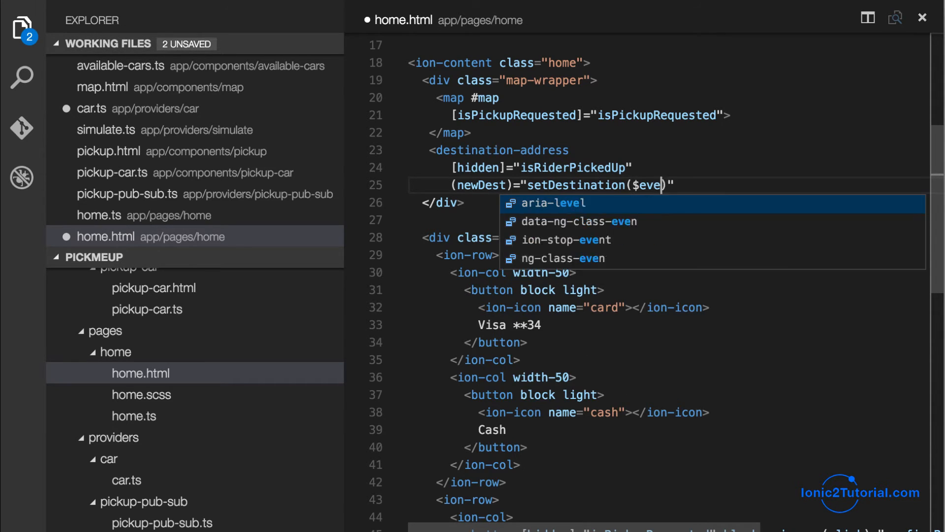
type("nt)\"")
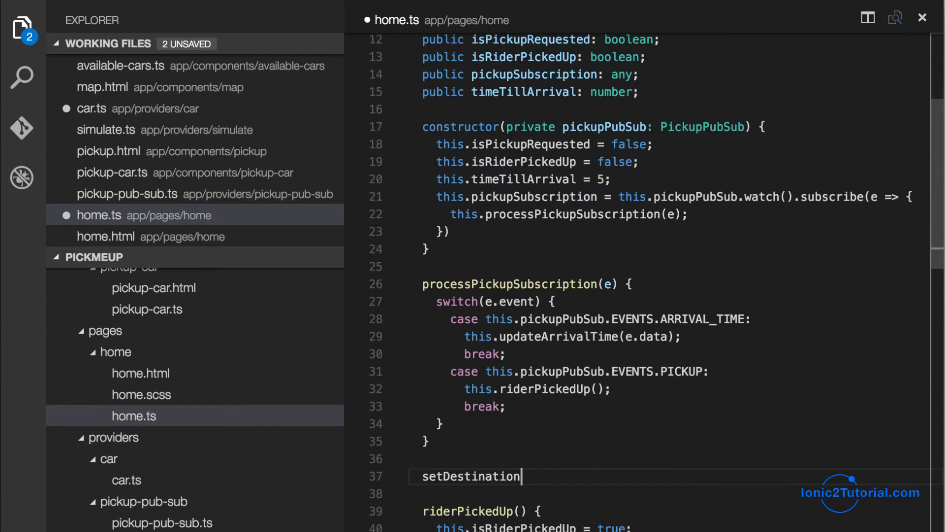
Step: Write setDestination(destination) assigning this.destination = destination in HomePage
type("(destination) {")
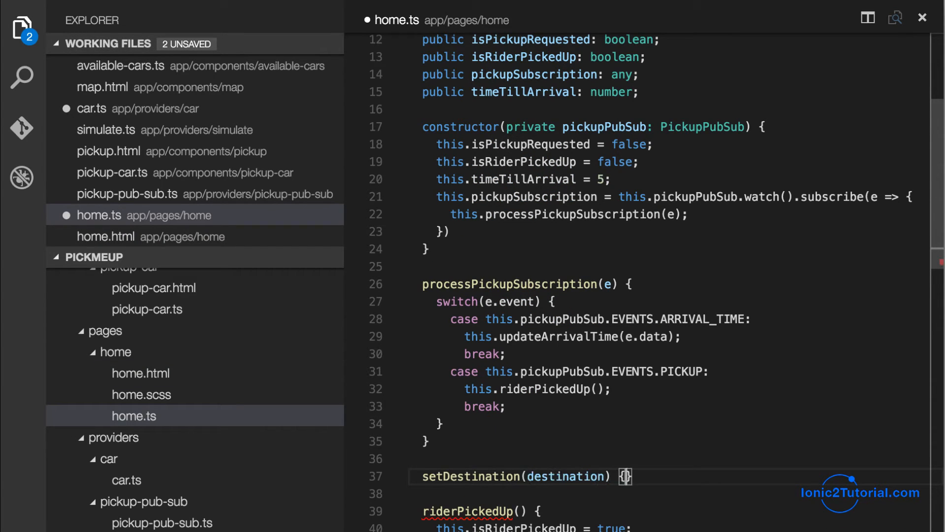
type("this.")
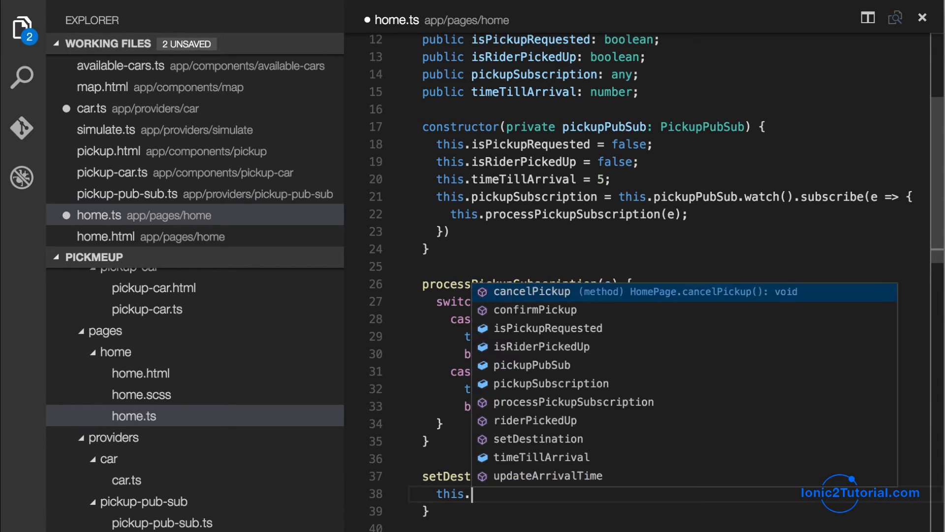
type("destination =")
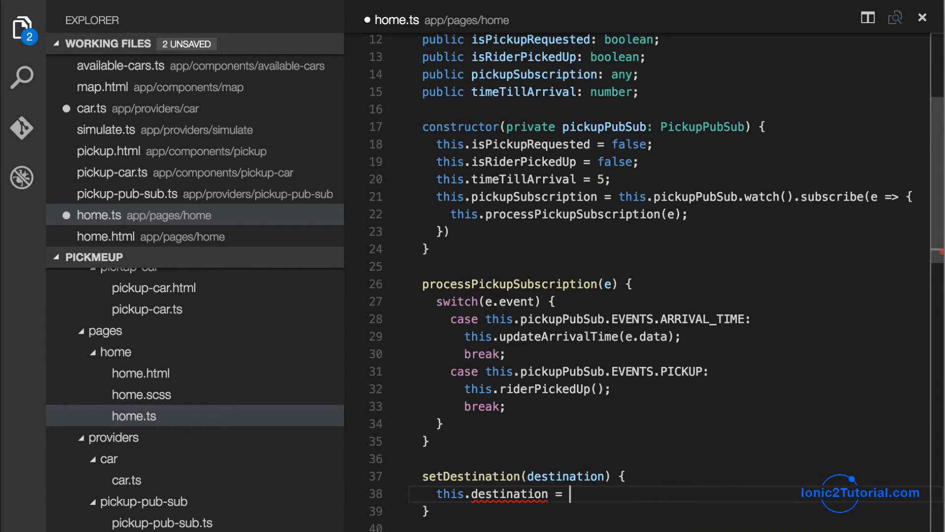
type("destination;")
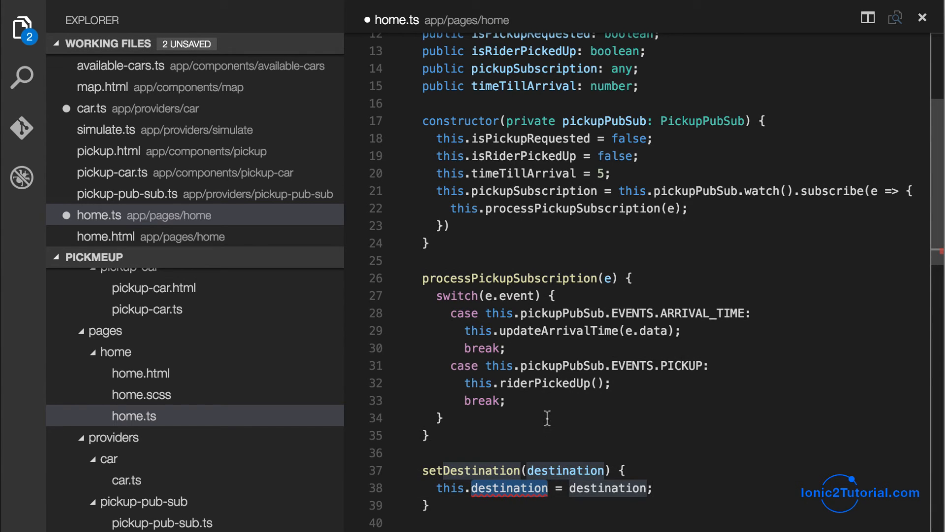
Step: Declare a public destination: string property, then move to destination-address.ts
type("publ")
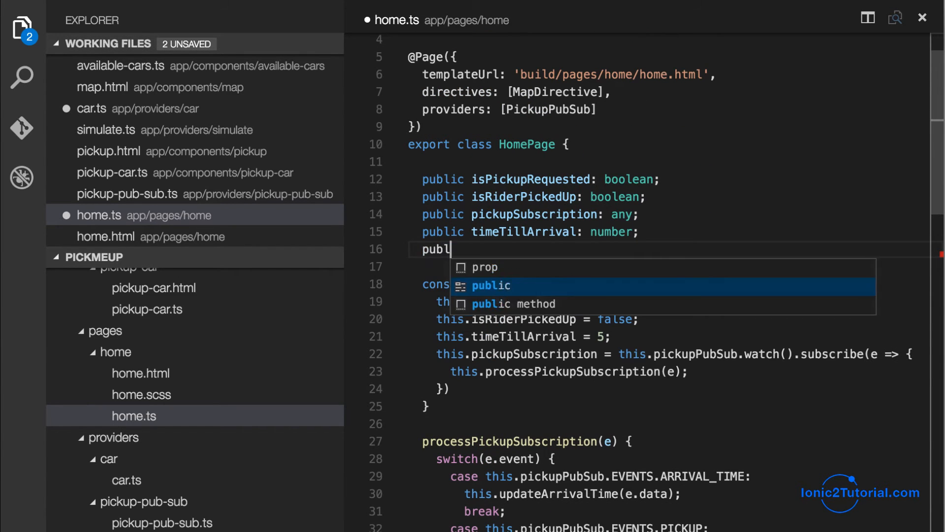
type("ic destination: string;")
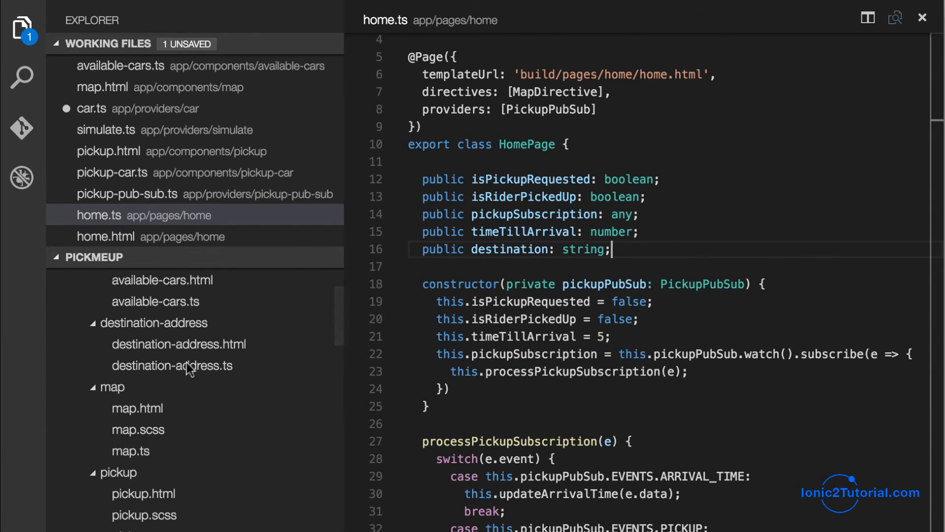
left_click(172, 365)
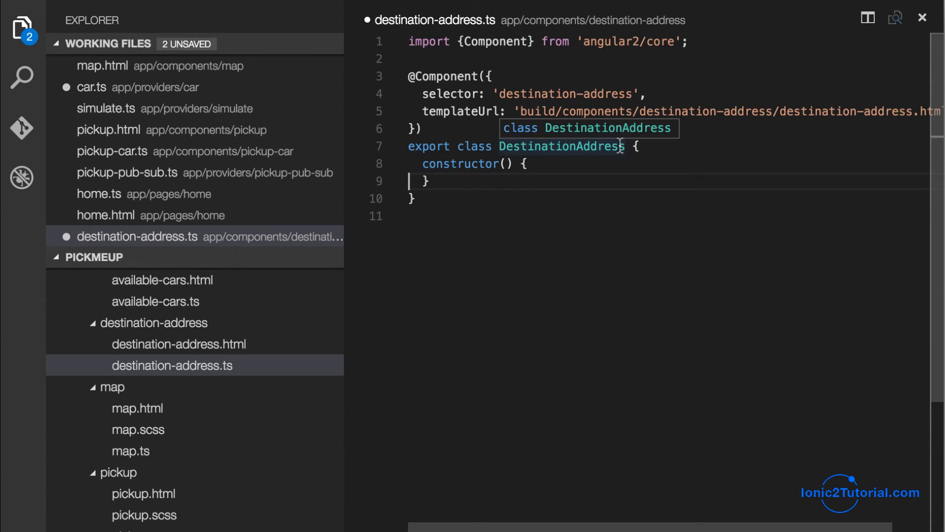
type("Directive")
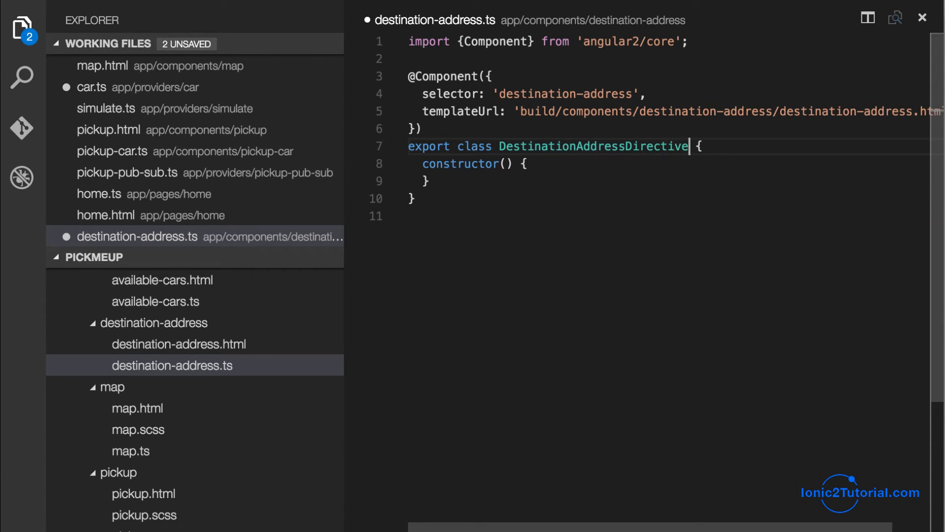
key("Enter")
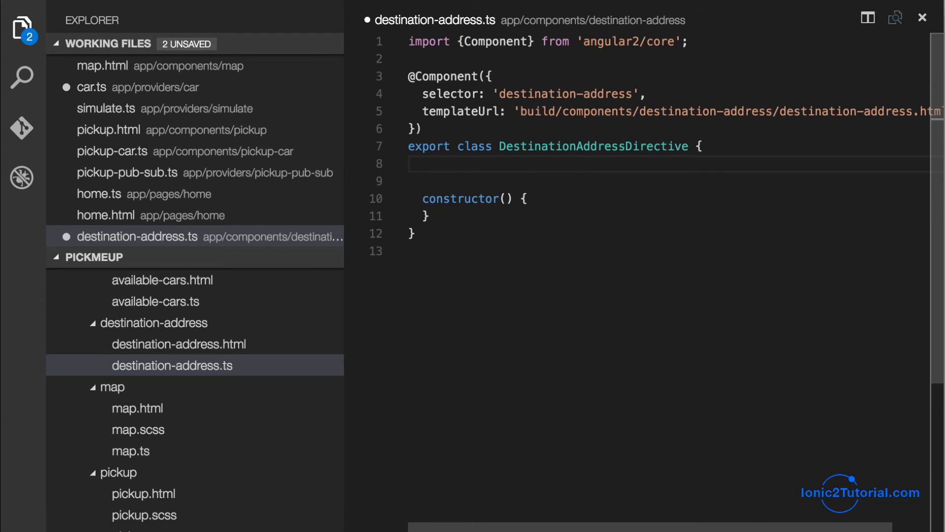
type("@Output()")
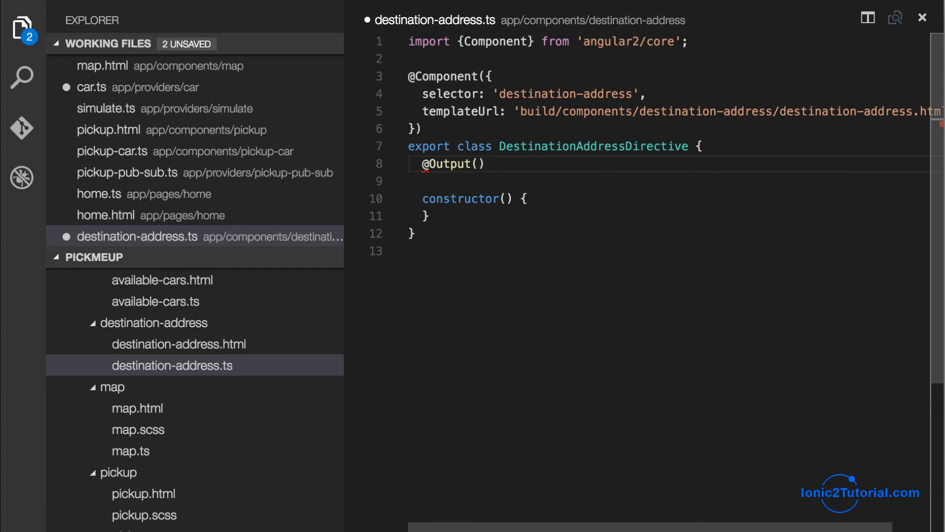
type("newDest")
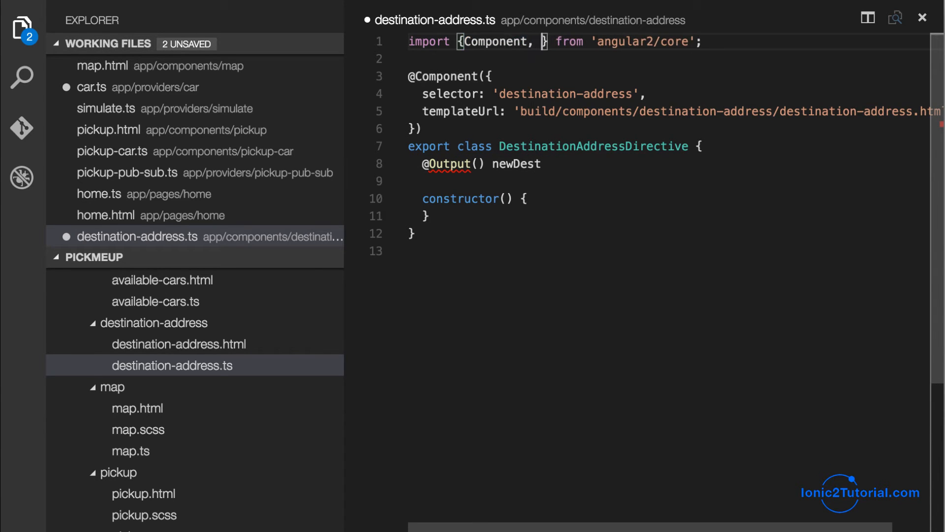
Step: Import Output and EventEmitter from Angular core, then move to destination-address.html
type("Output, EventEmitter")
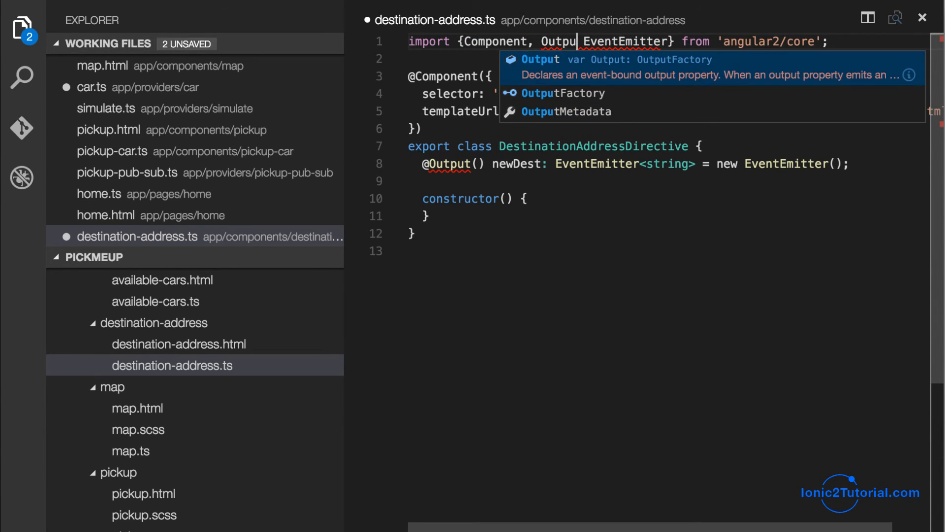
left_click(178, 344)
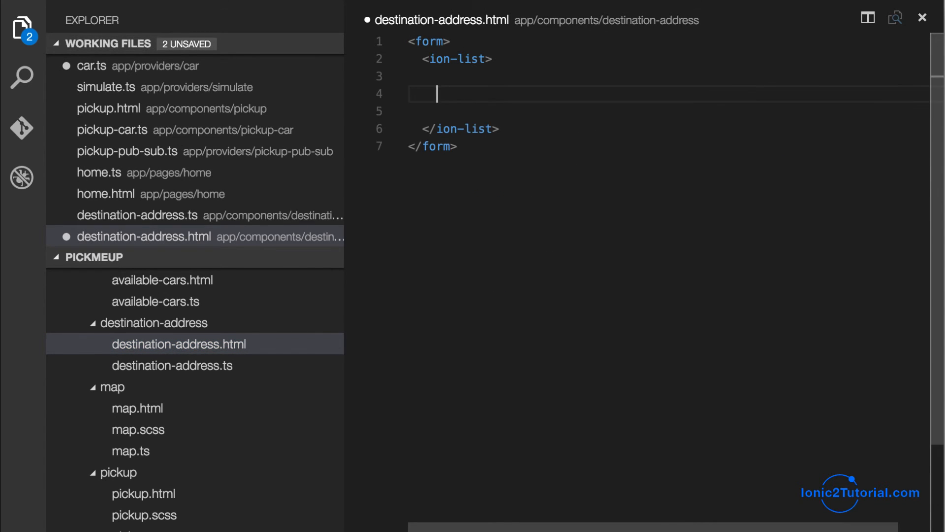
Step: Add an ion-item with a text ion-input two-way bound via [(ngModel)] to enteredAddress
type("<ion-item>")
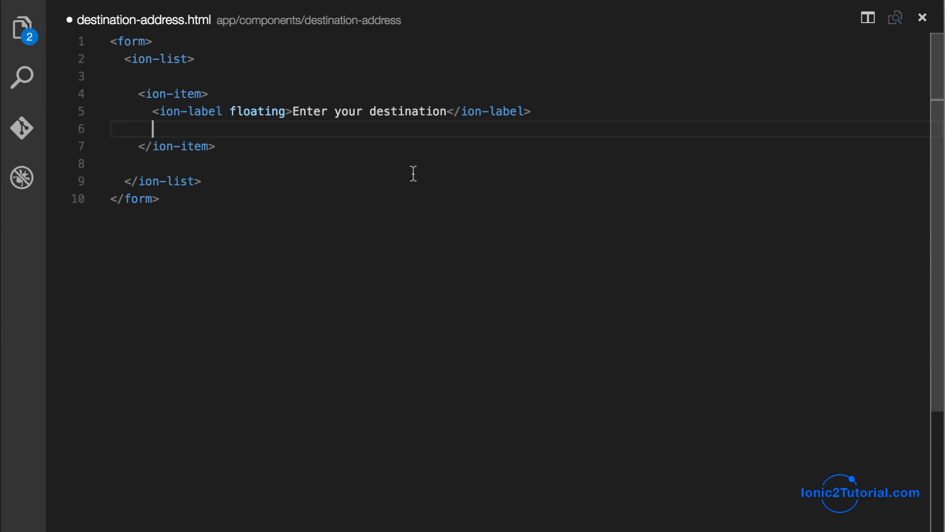
type("<ion-input type=\"text\" []></ion-input>")
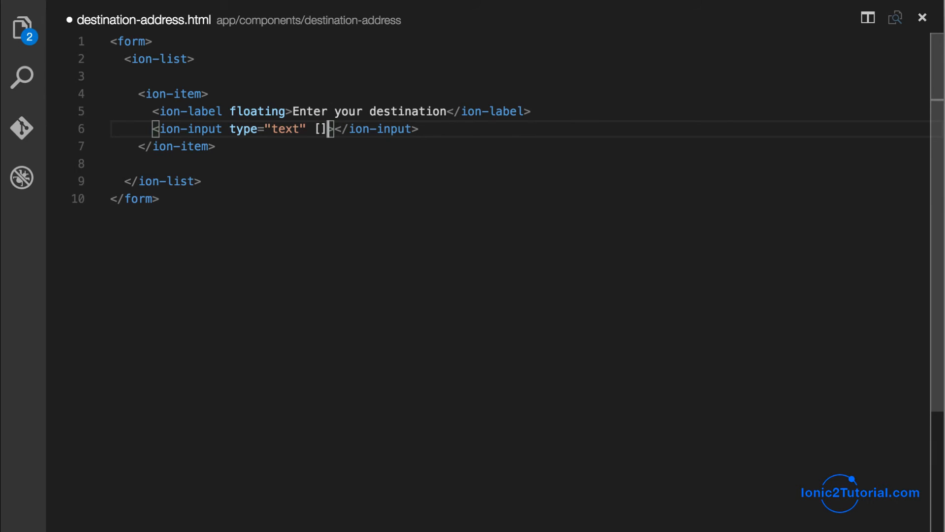
type("()")
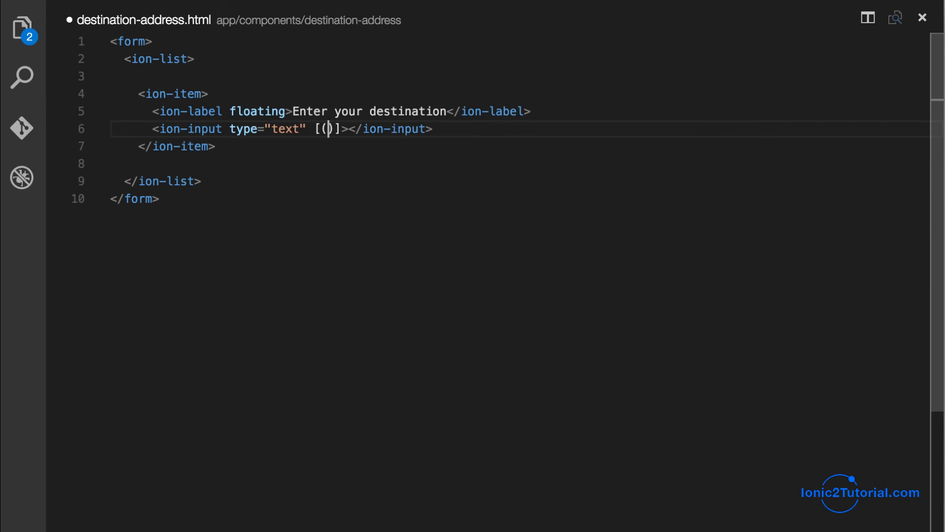
type("ngModel")
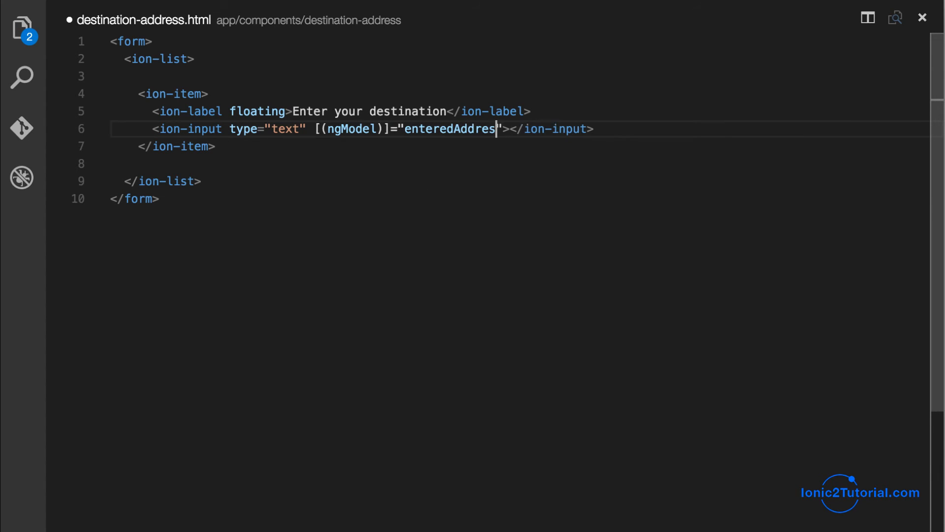
Step: Bind the form's (ngSubmit) to onSubmit() and save the template
type("s")
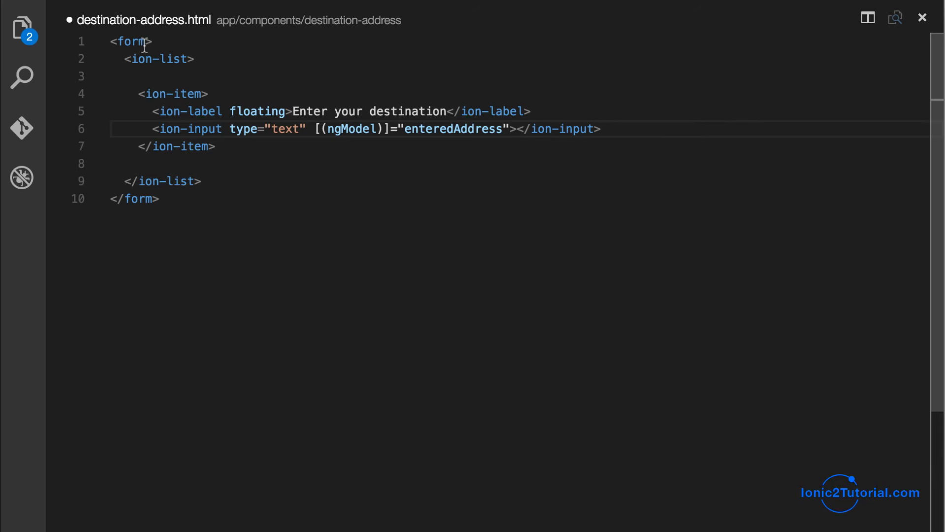
type("(ngSubmit)=")
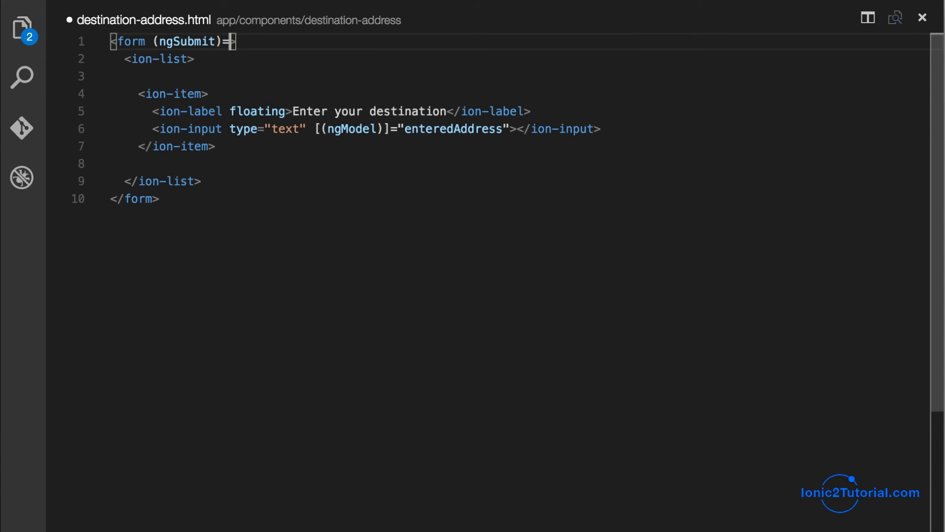
type("\"onSubmit()\"")
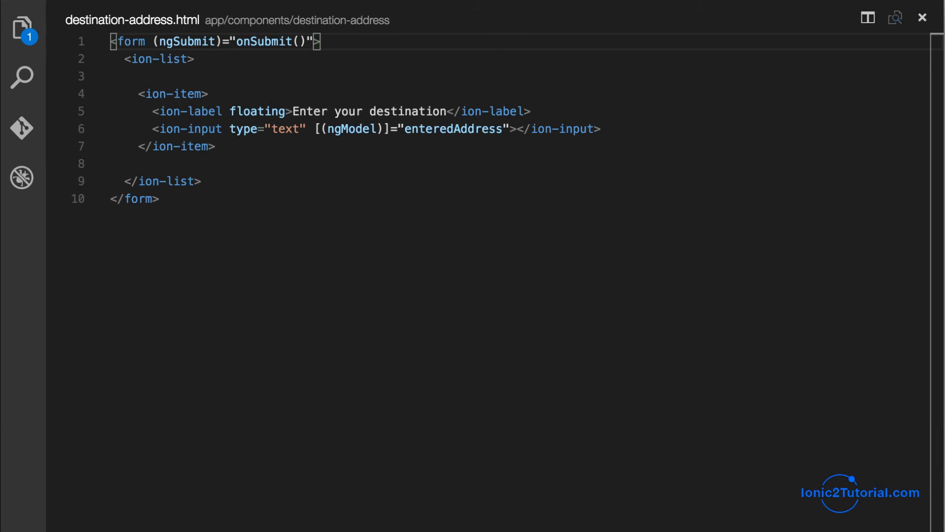
Step: Create a new destination-address.scss file in the destination-address folder
right_click(153, 169)
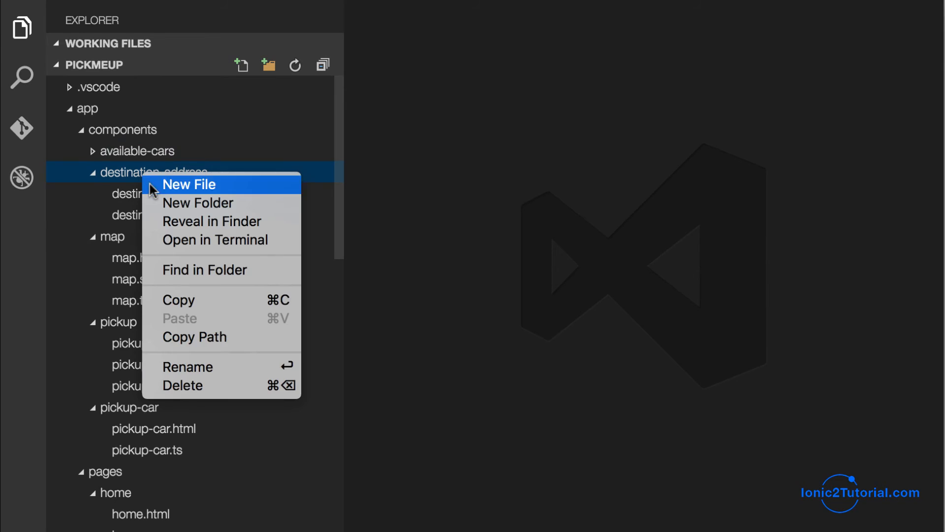
left_click(189, 186)
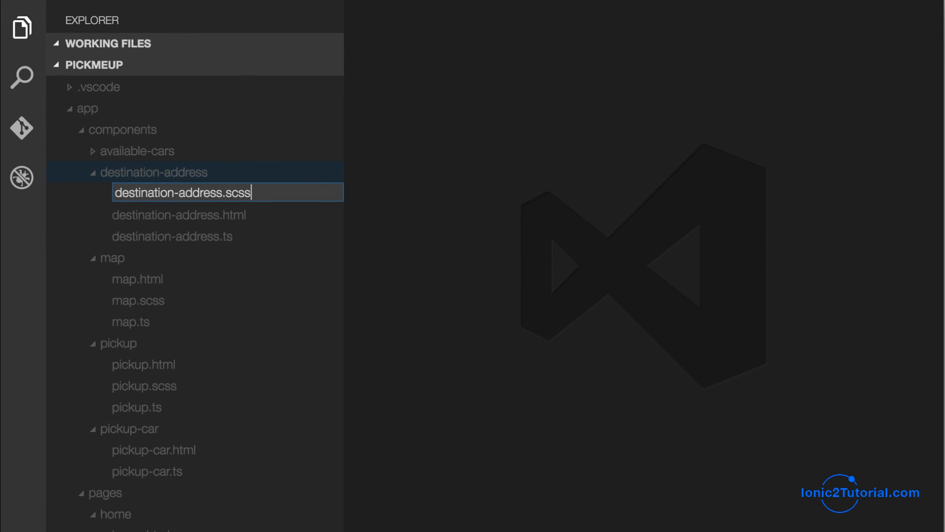
key("Enter")
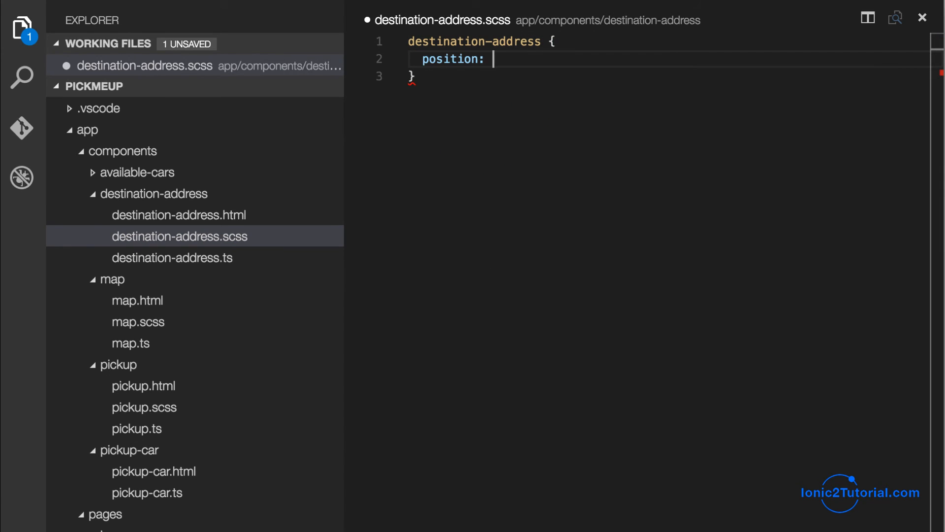
Step: Style the component position absolute, top 0, width 100%, opacity 0.9, and check app.core.scss imports it
type("absolute")
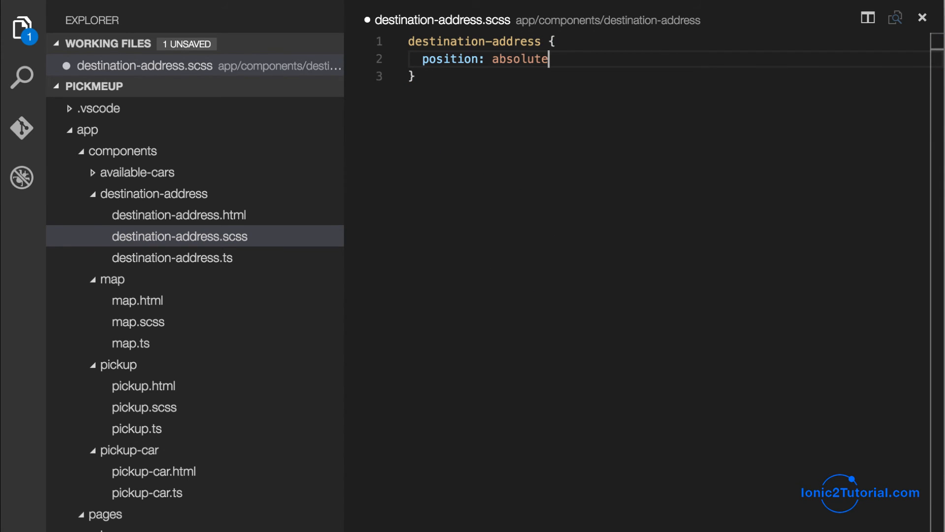
type(";")
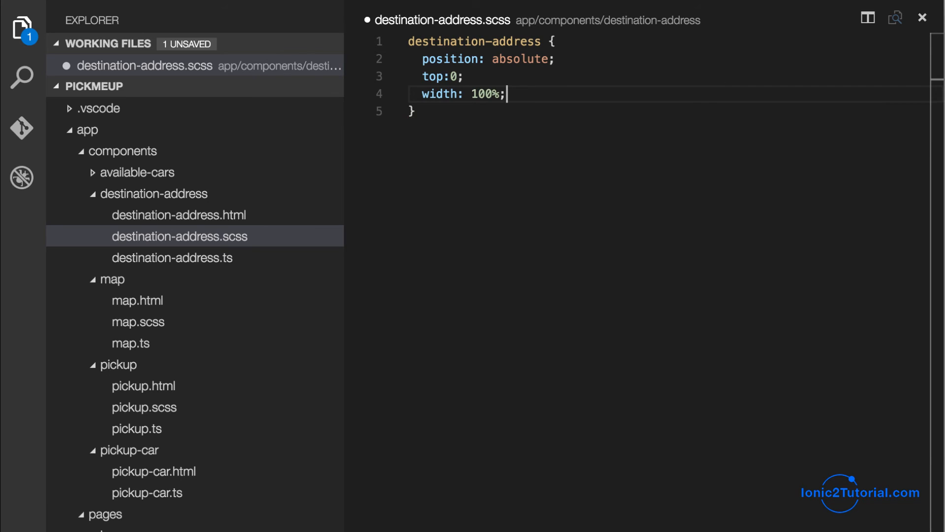
type("opacity: 0.9")
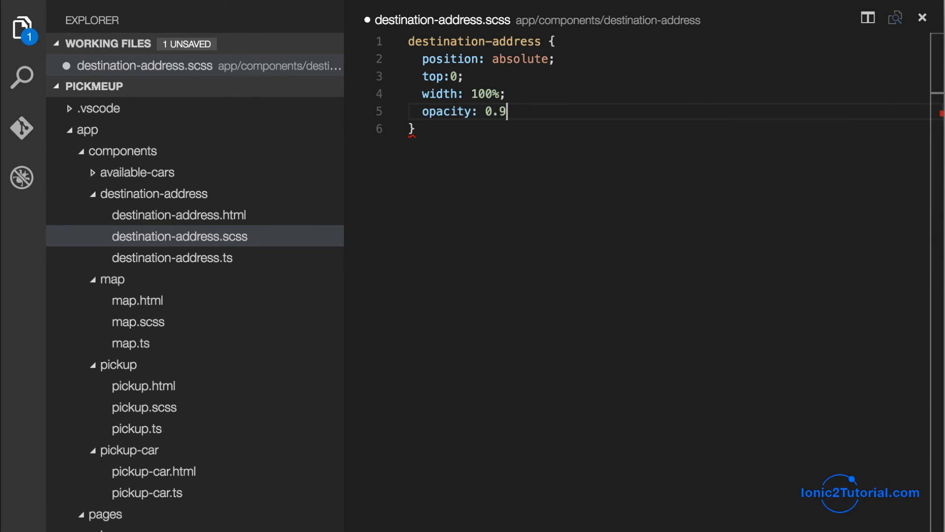
left_click(139, 376)
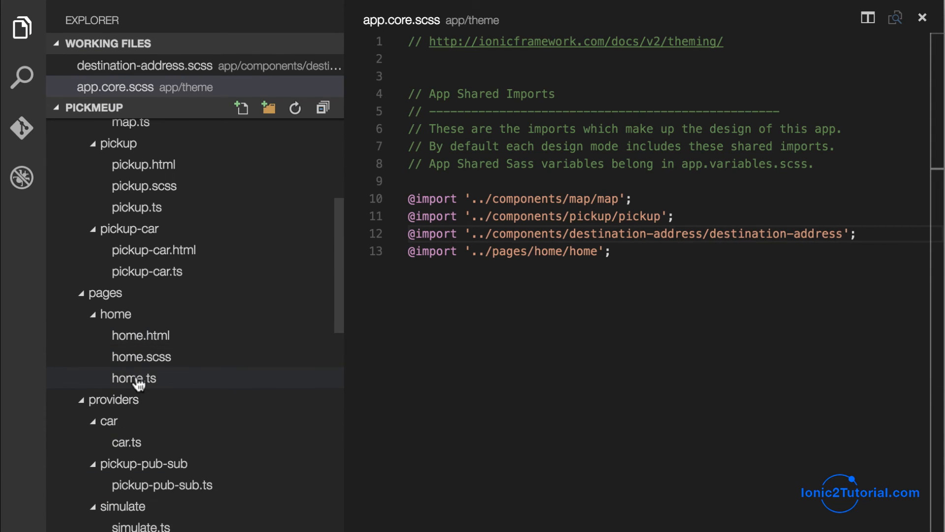
Step: In home.ts, import DestinationAddressDirective from the components/destination-address path
left_click(134, 378)
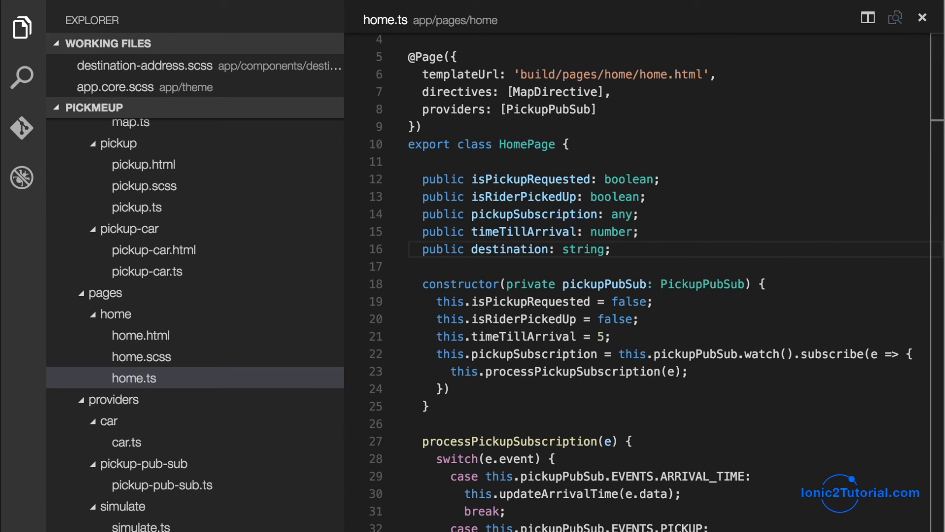
mouse_move(597, 155)
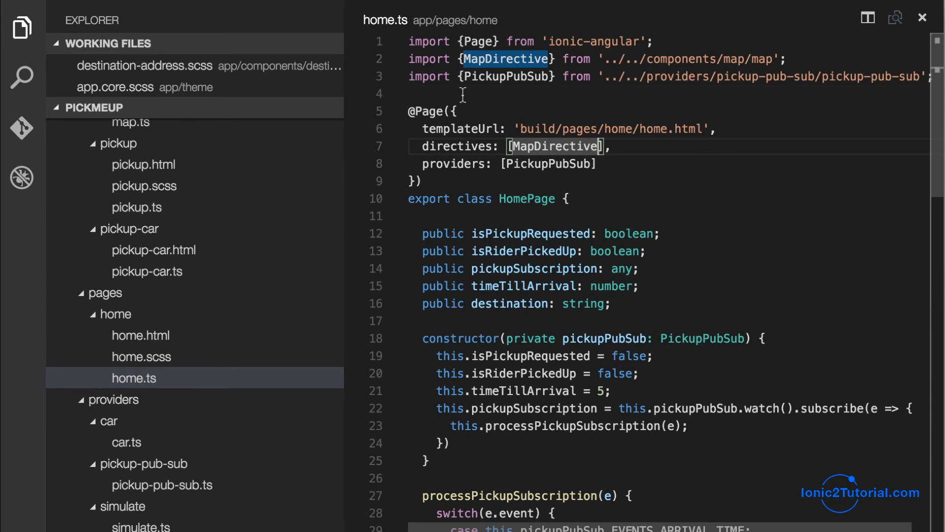
type("import {} from '../../components/destination-address/des")
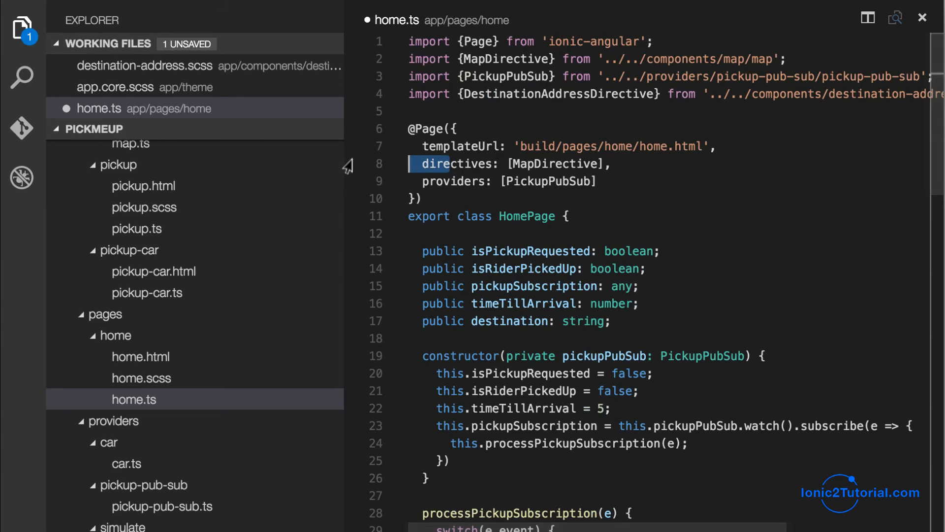
Step: List DestinationAddressDirective beside MapDirective in the page directives, save, and go to home.html
type(",")
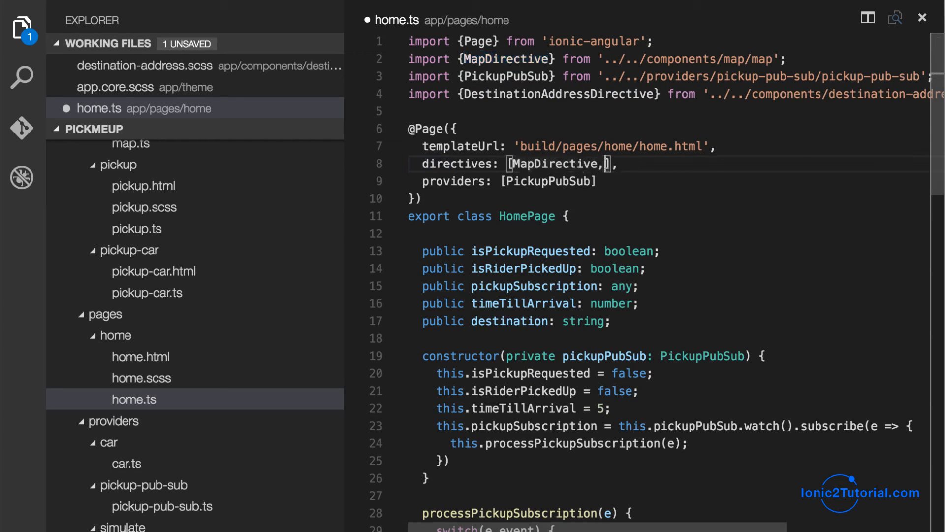
type("DestinationAddressDirective")
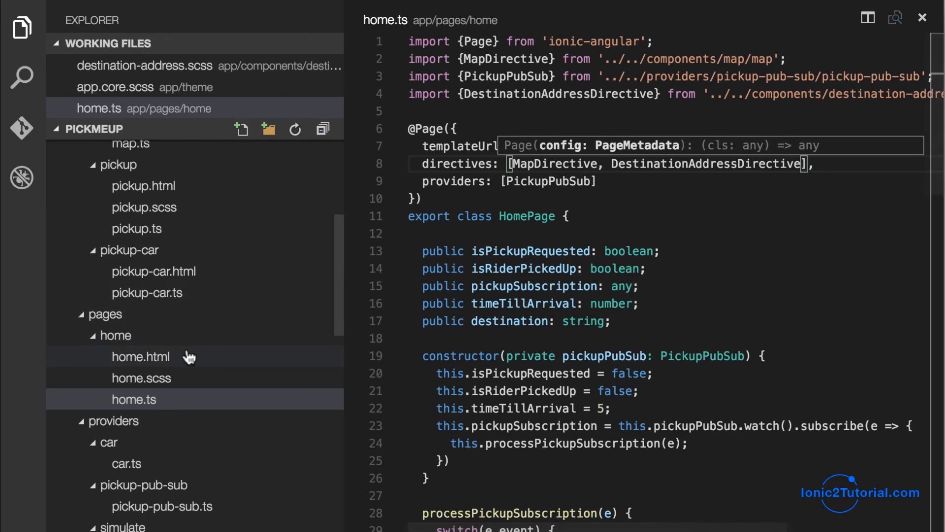
left_click(141, 356)
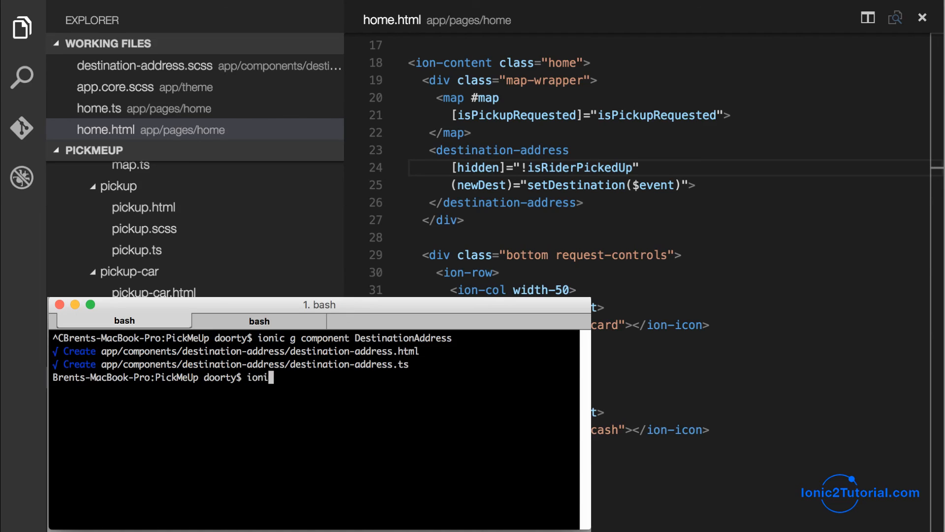
Step: Serve the app with ionic serve and request a pickup in the browser preview
type("ionic serve")
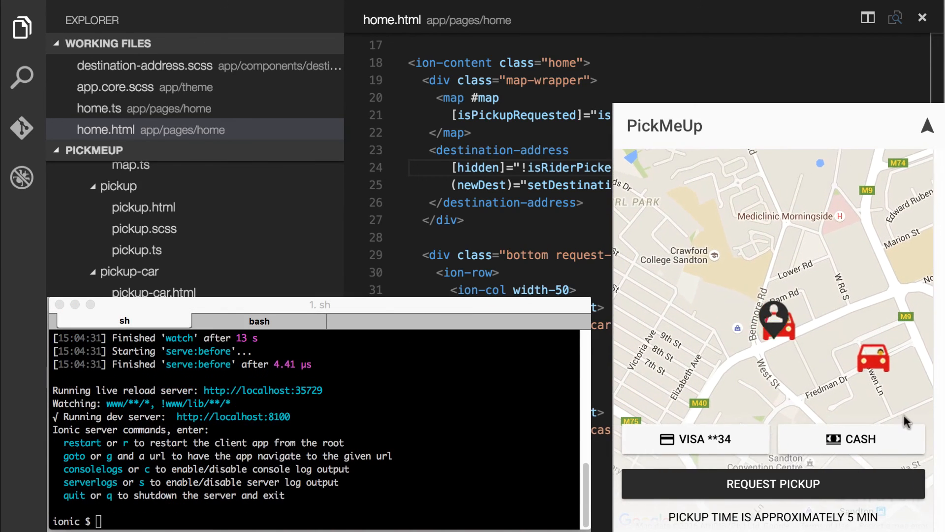
left_click(771, 484)
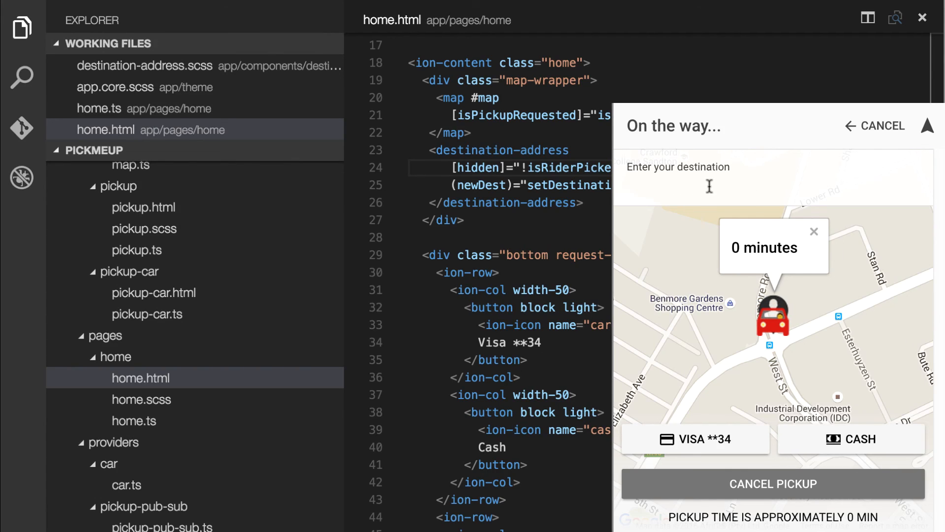
Step: Enter 'Some destination..' into the Enter your destination field over the map
type("S")
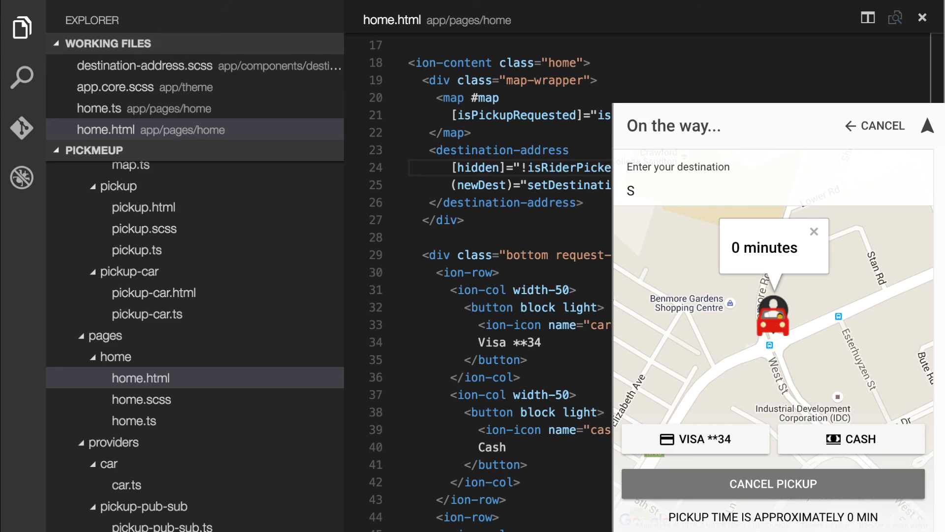
type("ome destination.")
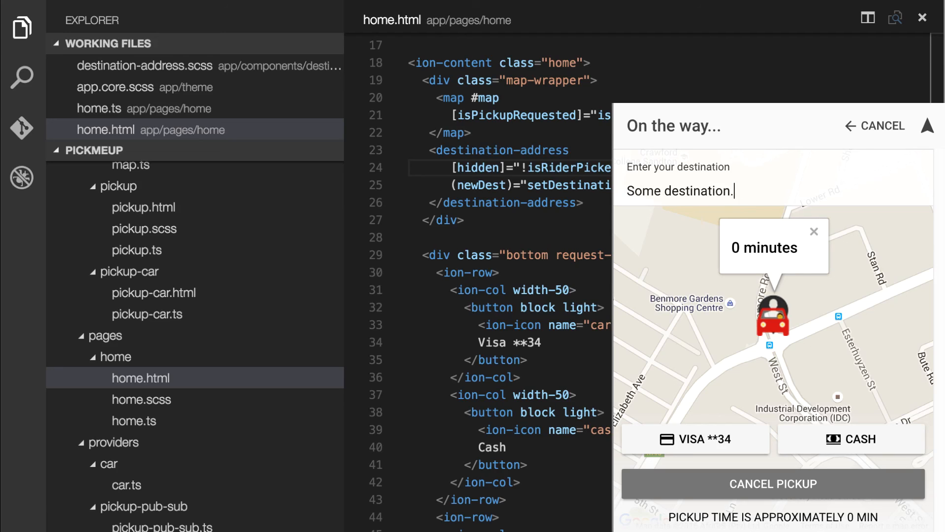
type(".")
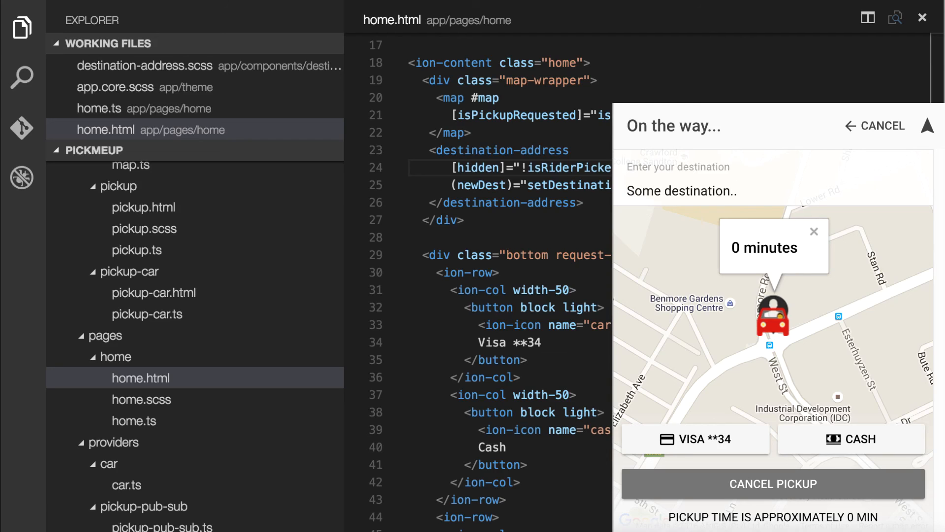